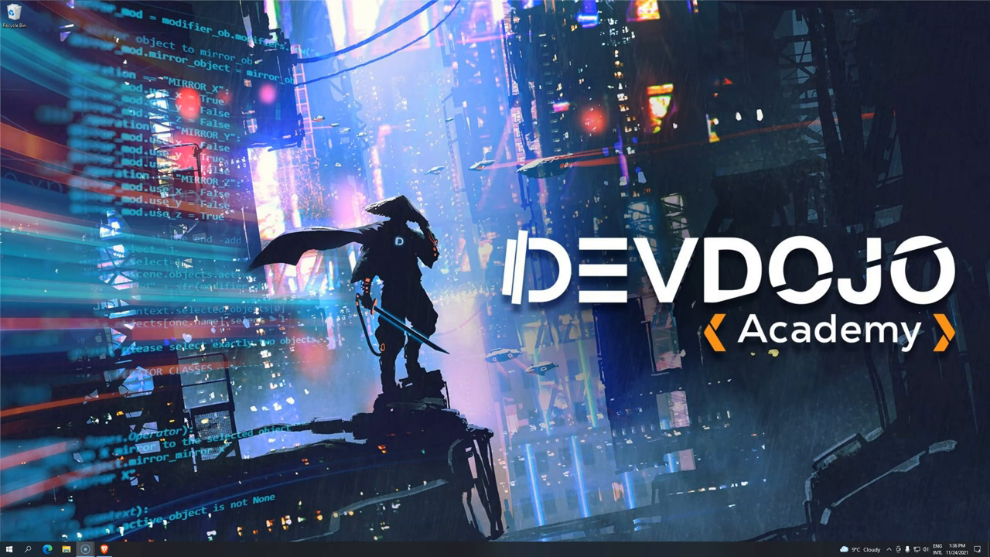
# - Launch IntelliJ IDEA Community Edition from the Windows Start search
pyautogui.click(121, 548)
pyautogui.write('com')
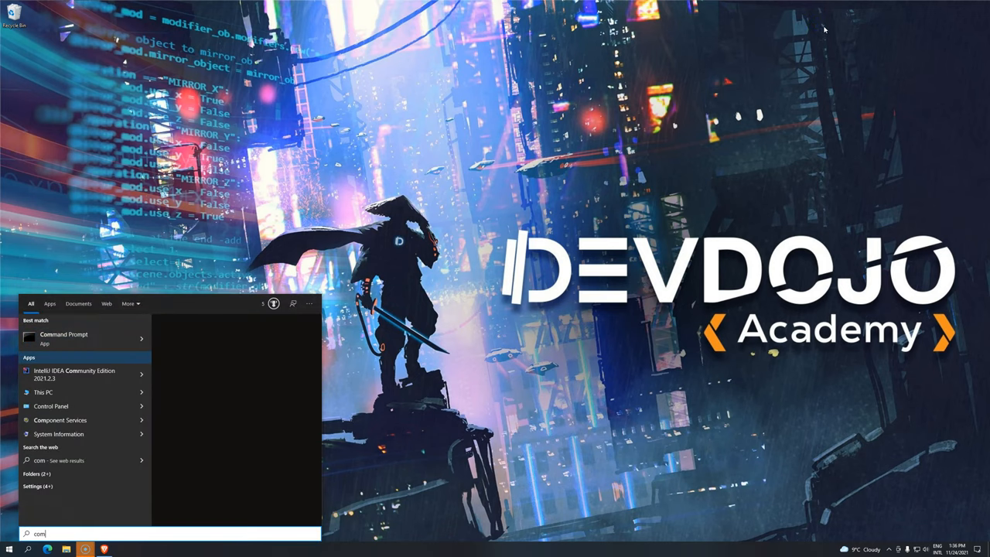
pyautogui.click(75, 378)
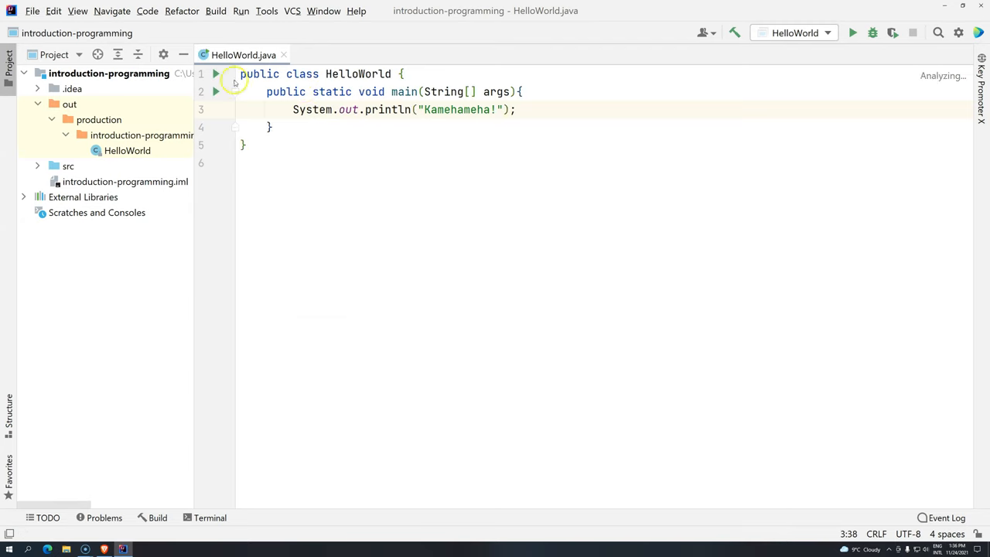
# - Run HelloWorld from the src folder and show its output 'Kamehameha!' in the Run panel
pyautogui.click(37, 165)
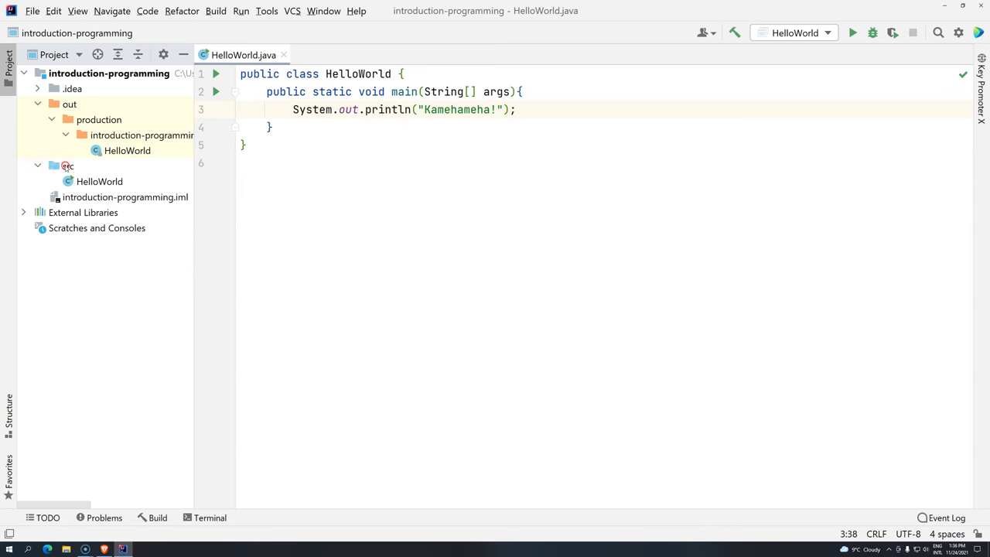
pyautogui.rightClick(68, 165)
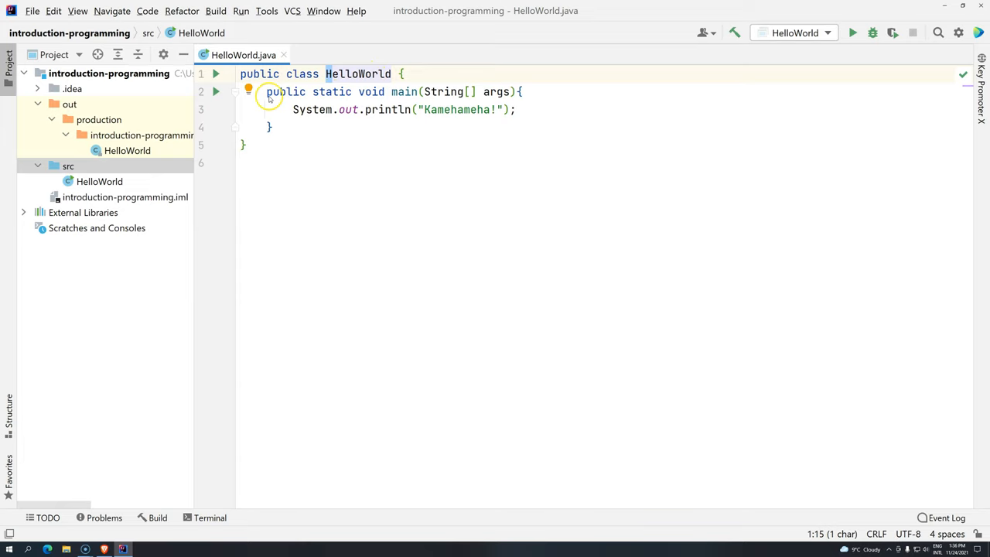
pyautogui.moveTo(405, 96)
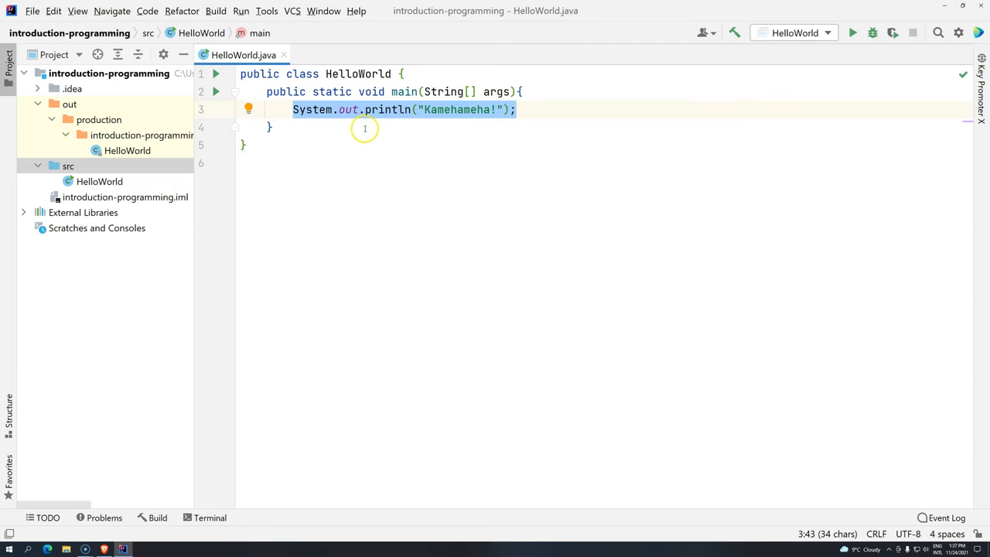
pyautogui.click(302, 109)
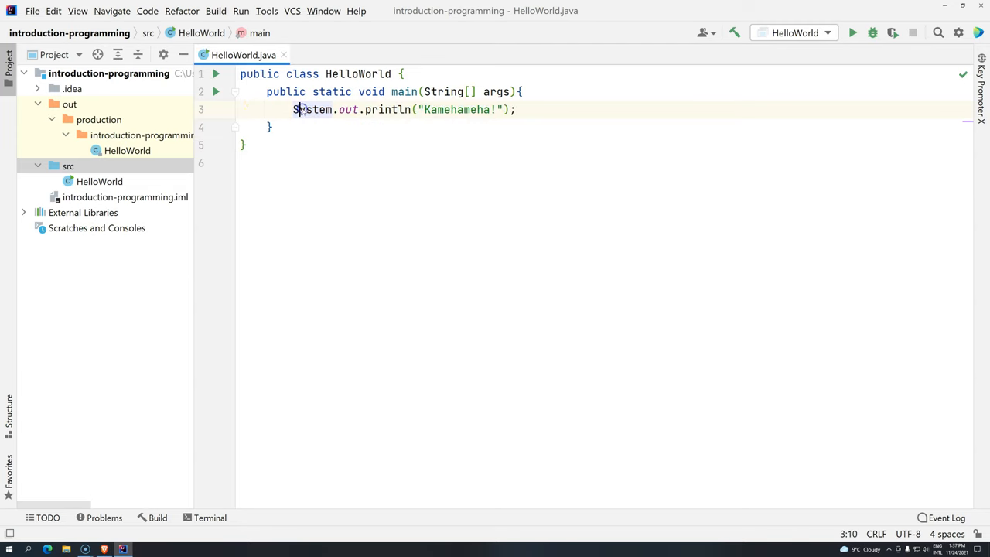
pyautogui.click(334, 109)
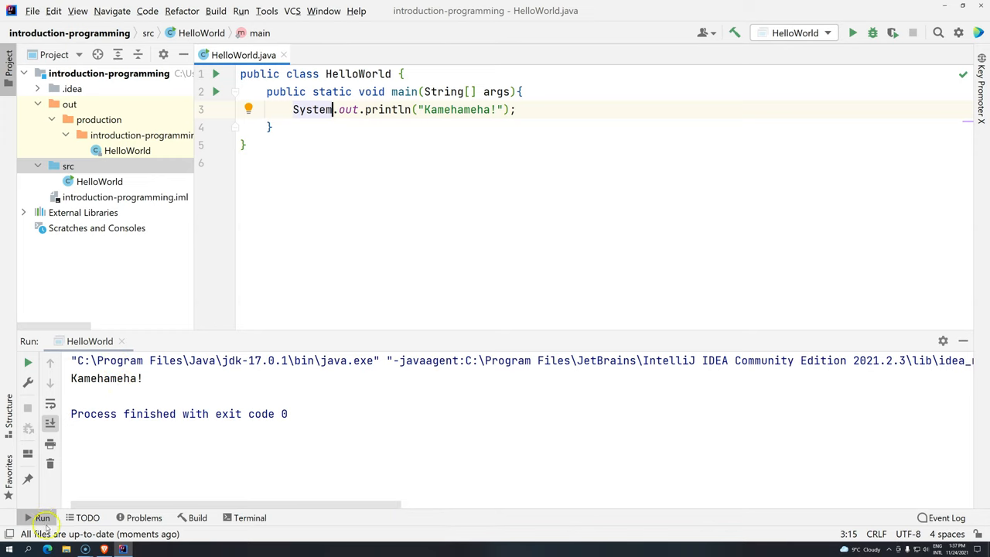
pyautogui.click(250, 516)
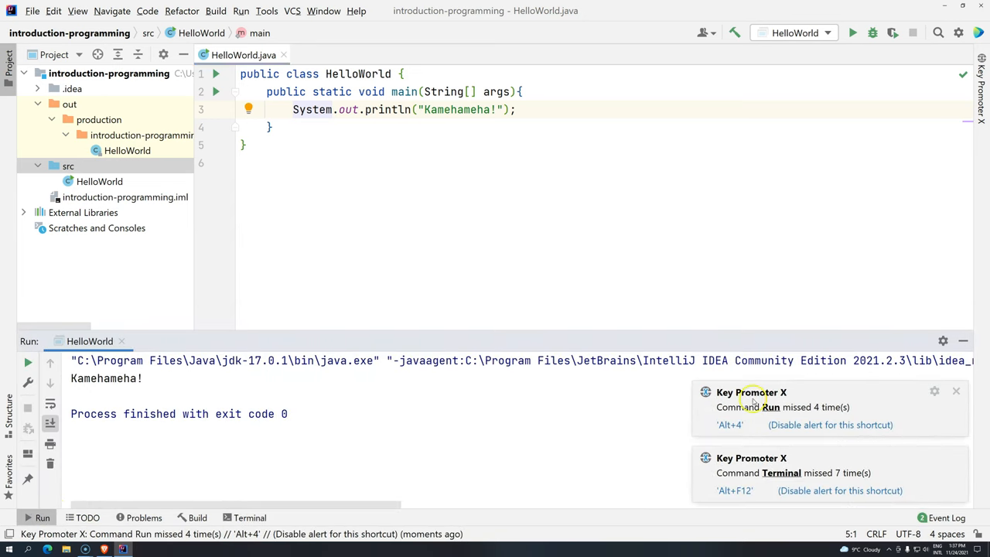
pyautogui.moveTo(860, 373)
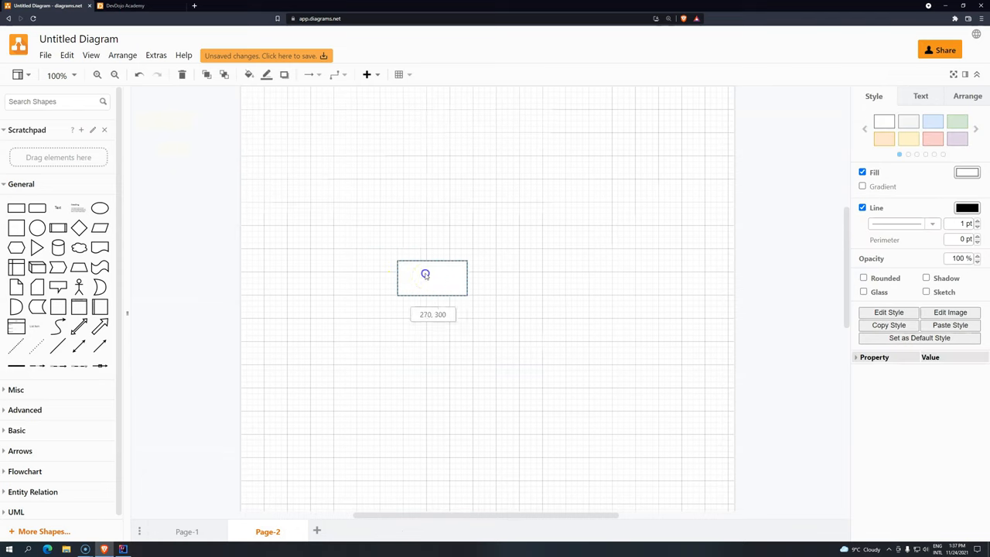
# - Stretch the rectangle on Page-2 into a long, wide memory box
pyautogui.moveTo(467, 277); pyautogui.dragTo(587, 277)
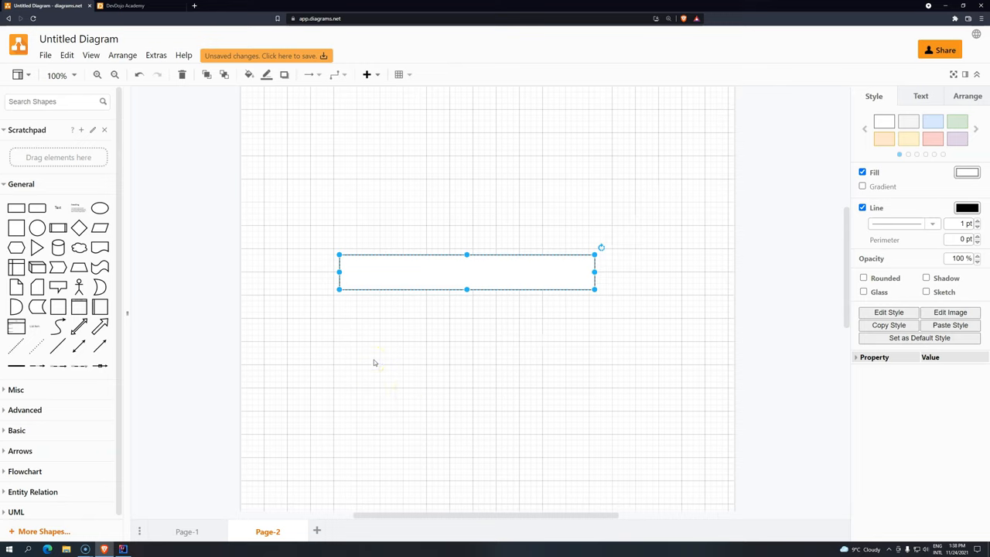
pyautogui.click(374, 362)
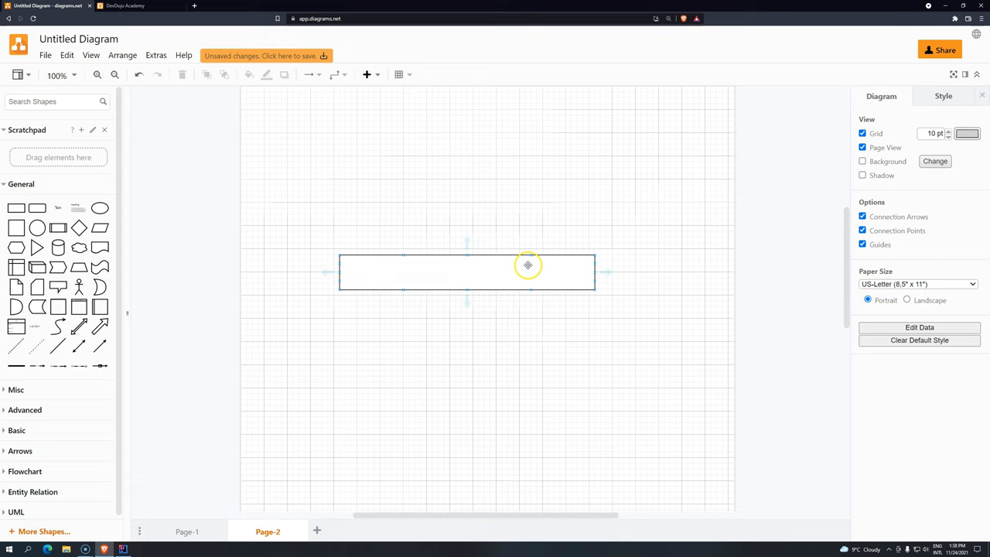
pyautogui.click(611, 278)
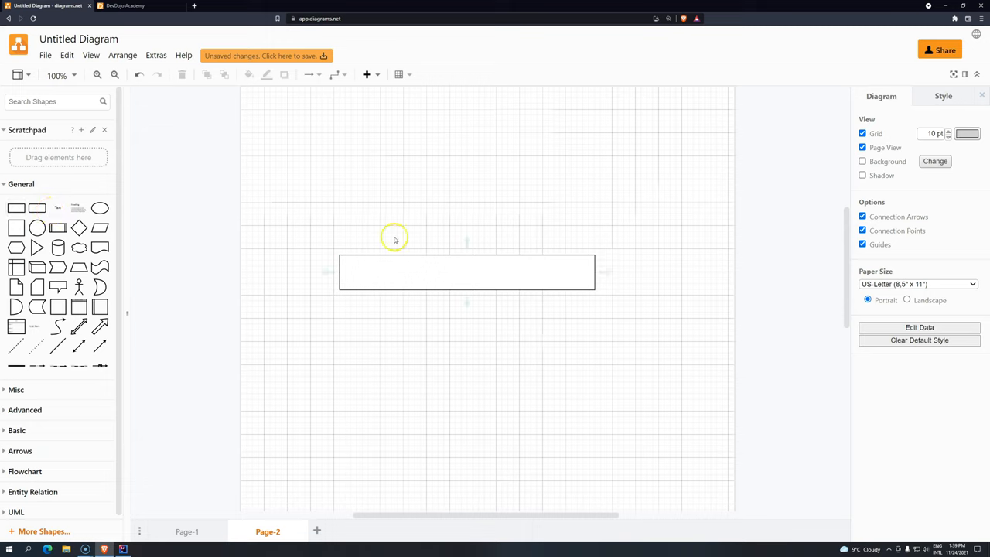
pyautogui.moveTo(68, 270)
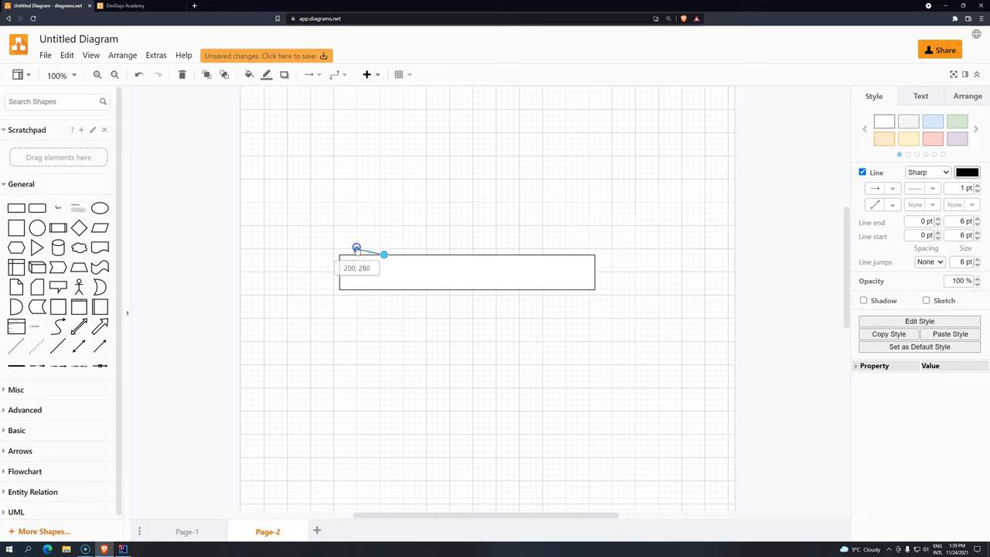
# - Draw a short vertical line through the left end of the memory rectangle
pyautogui.moveTo(356, 247); pyautogui.dragTo(363, 300)
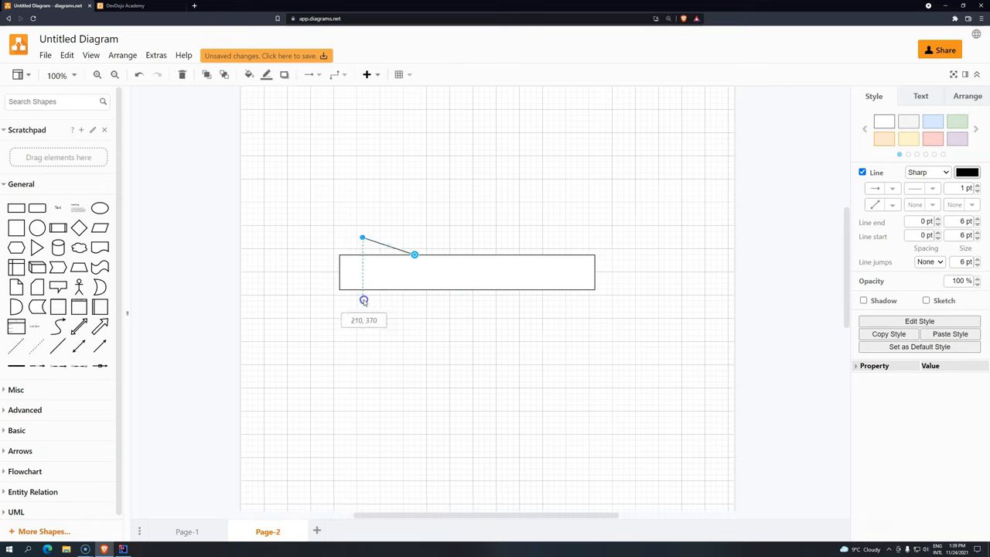
pyautogui.moveTo(414, 253); pyautogui.dragTo(361, 238)
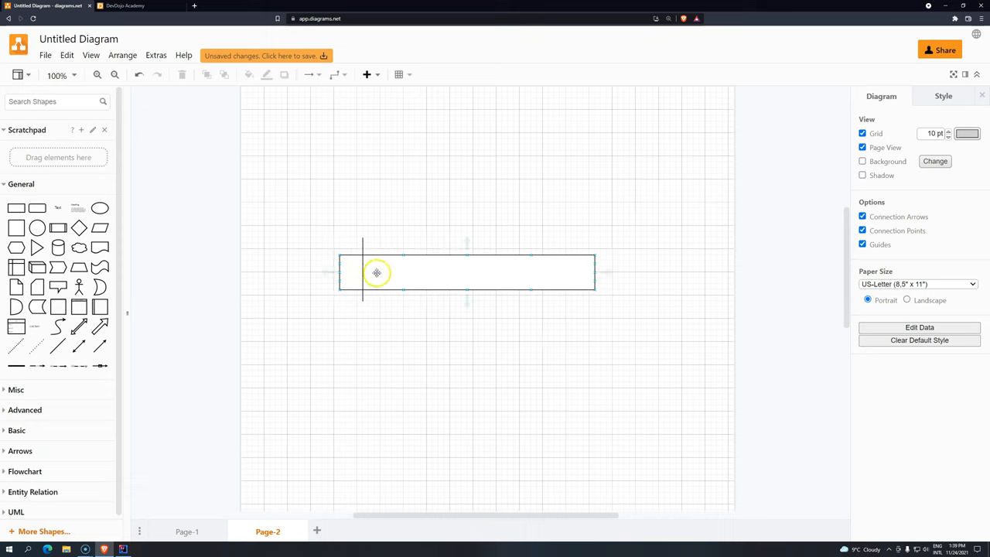
pyautogui.moveTo(535, 275)
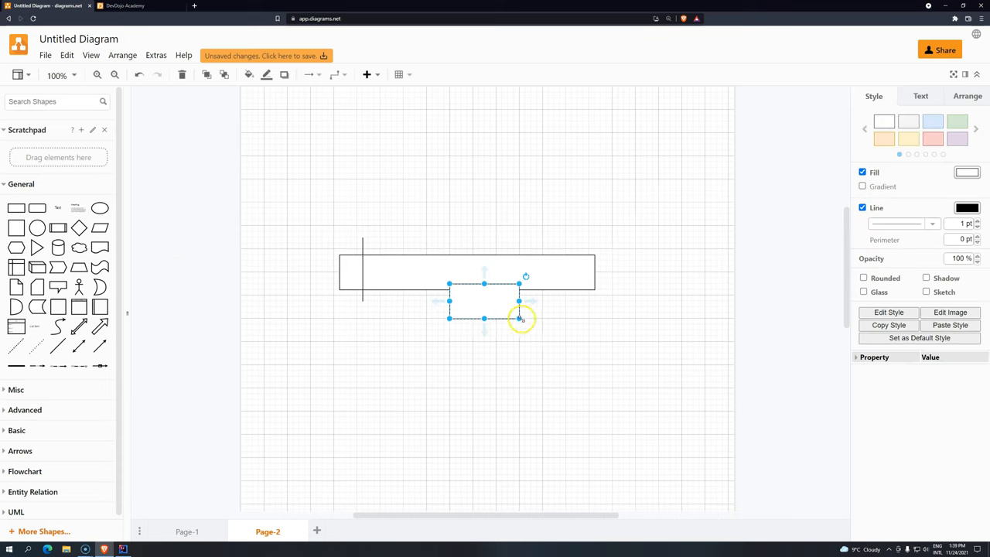
# - Shrink the new shape to a 30x30 square and place it inside the rectangle beside the line
pyautogui.moveTo(519, 317); pyautogui.dragTo(470, 302)
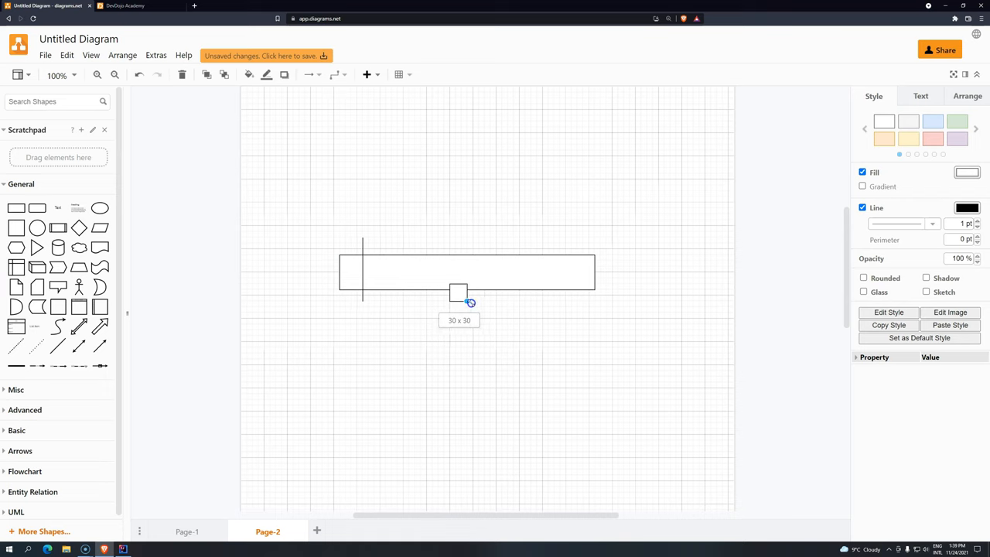
pyautogui.moveTo(457, 292); pyautogui.dragTo(441, 317)
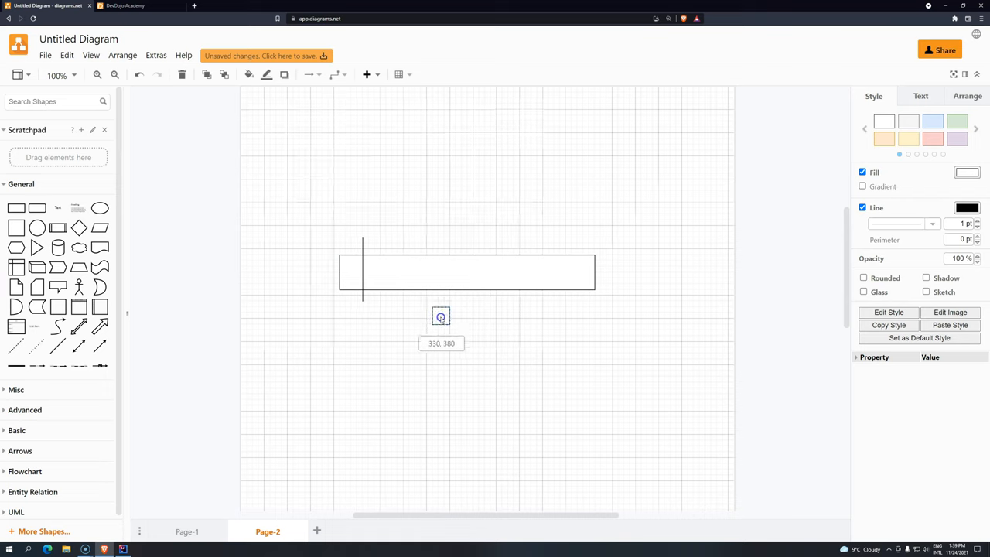
pyautogui.click(440, 315)
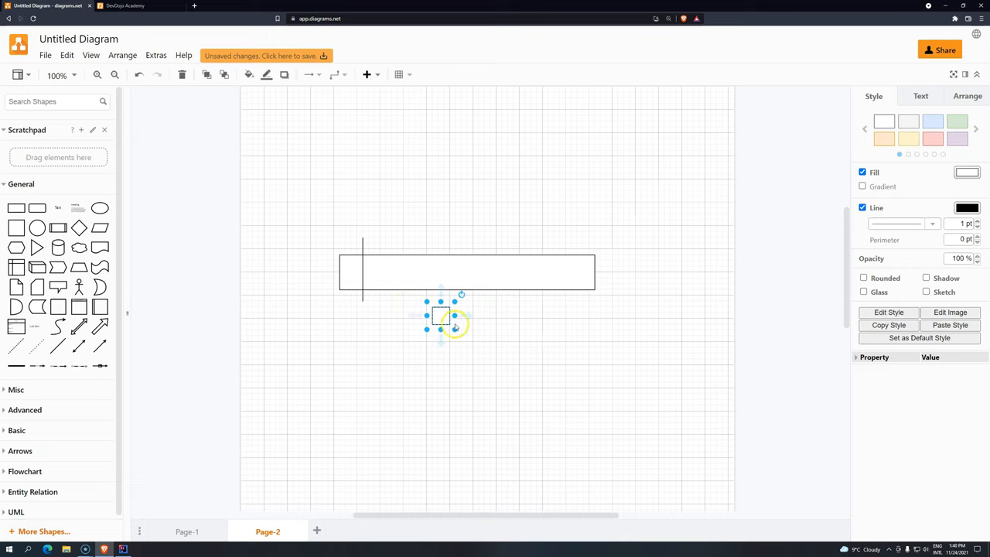
pyautogui.moveTo(441, 315); pyautogui.dragTo(433, 308)
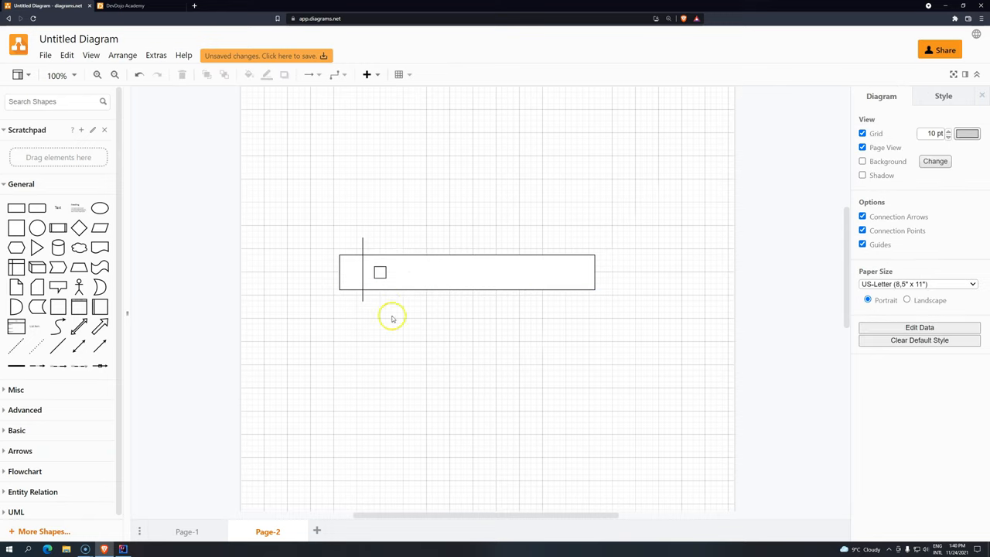
pyautogui.moveTo(389, 333)
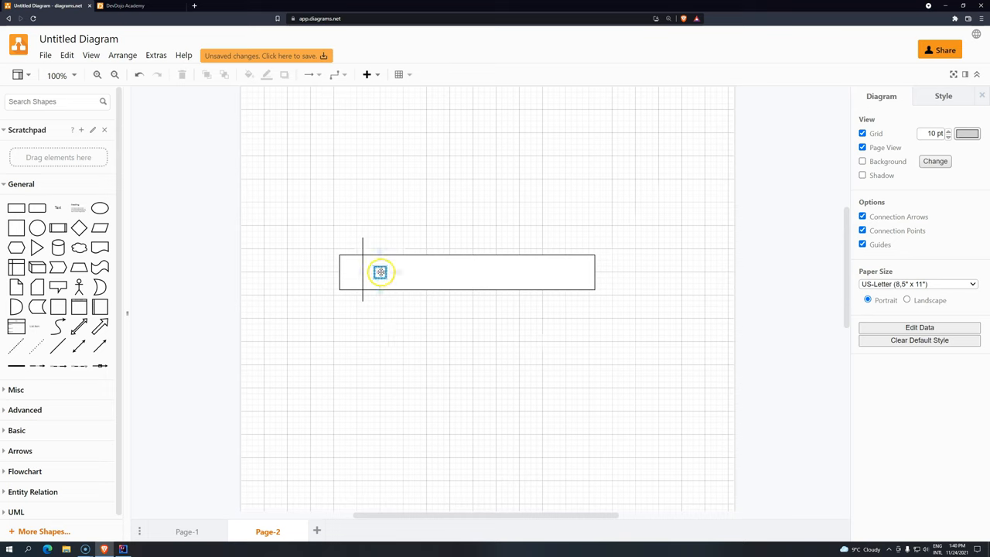
pyautogui.doubleClick(379, 272)
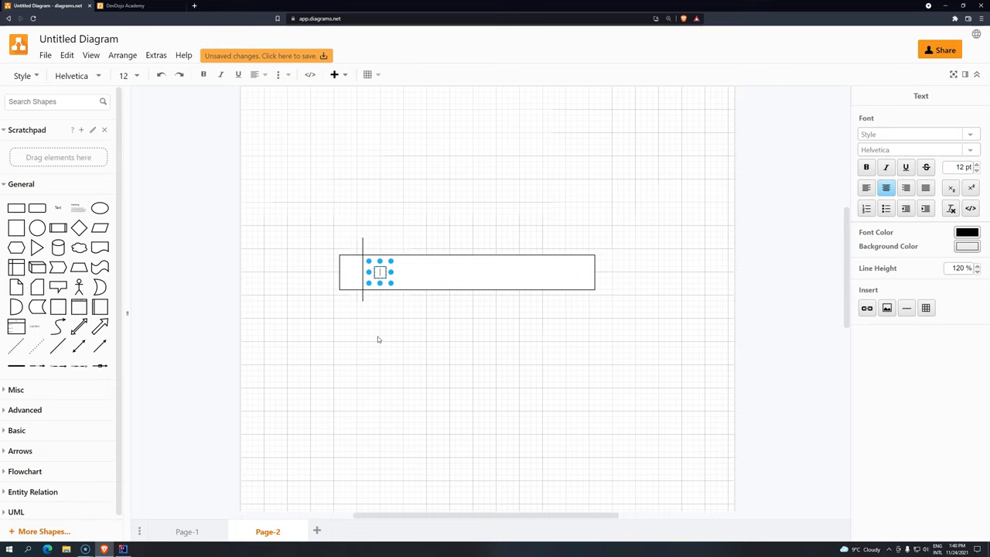
pyautogui.click(399, 343)
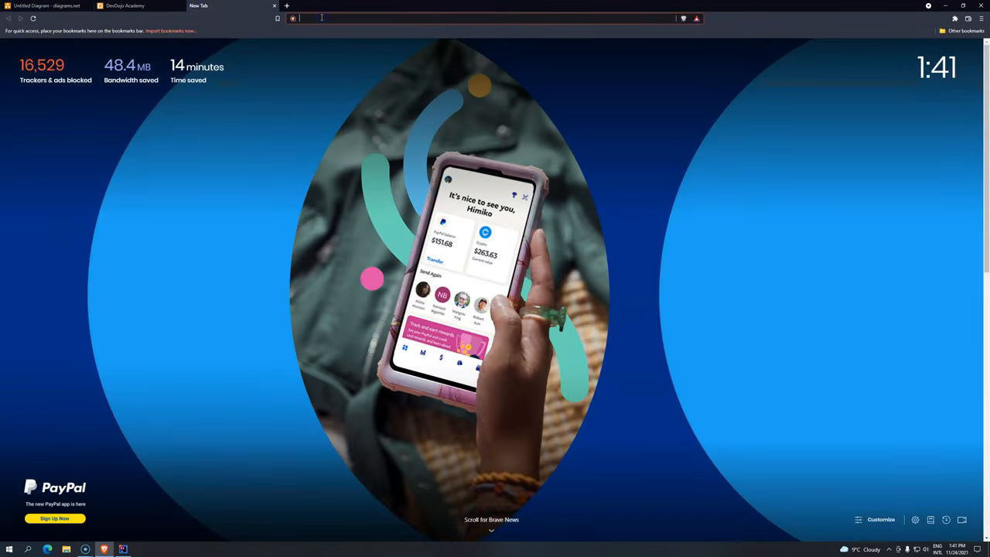
# - Search for java data types and open the W3Schools Java Data Types result
pyautogui.write('java pr')
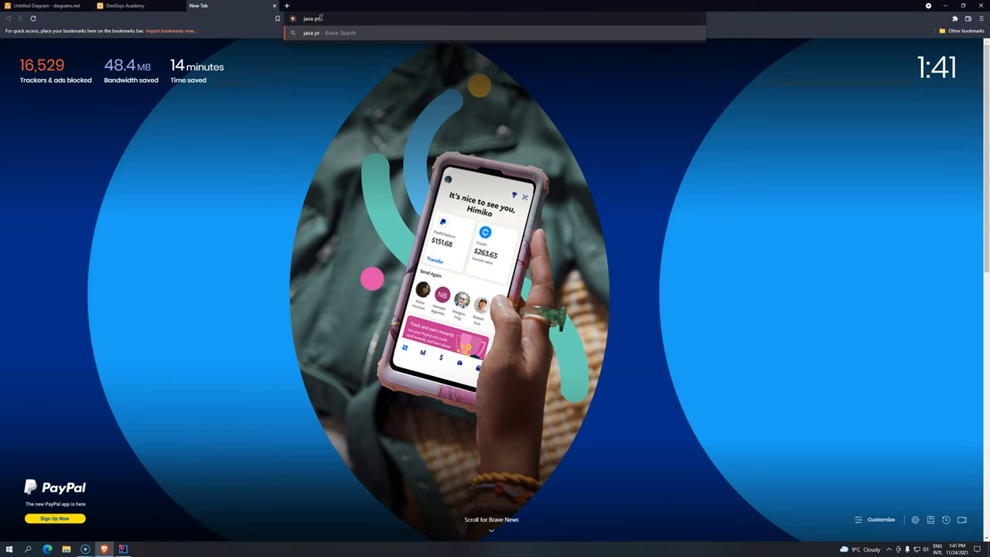
pyautogui.write('ata+types&source=desktop')
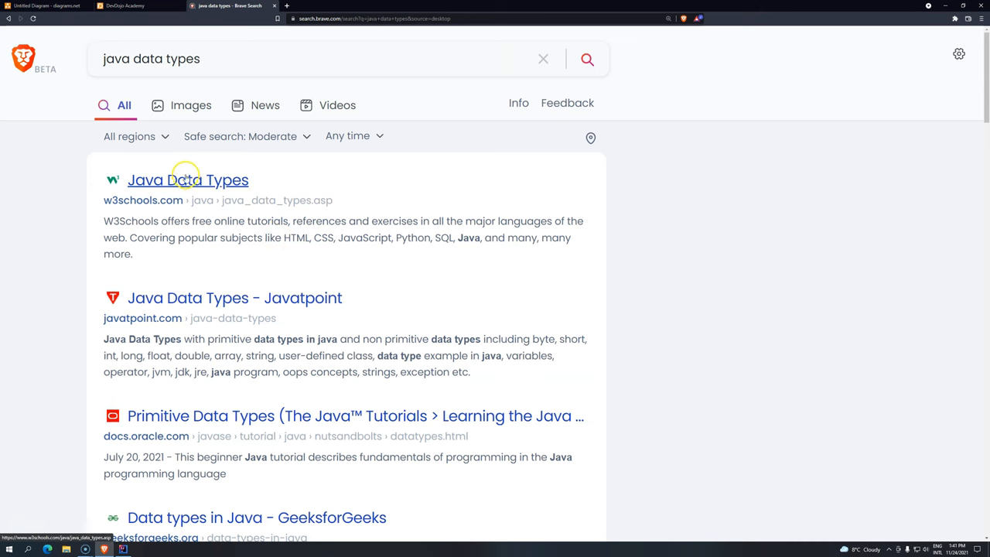
pyautogui.click(127, 10)
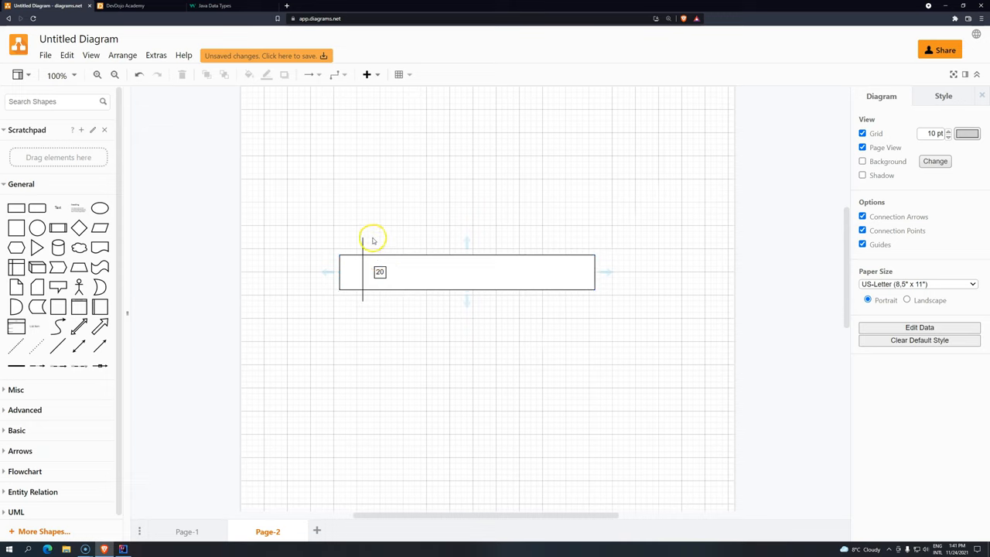
# - Try a text label above the variable box, then switch to the Java Data Types page
pyautogui.doubleClick(377, 238)
pyautogui.write('int')
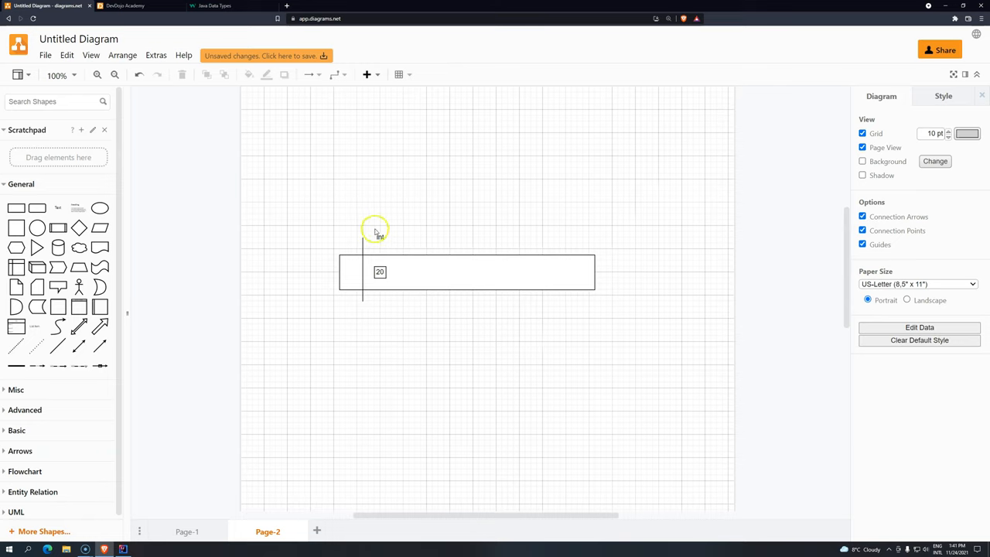
pyautogui.moveTo(365, 213)
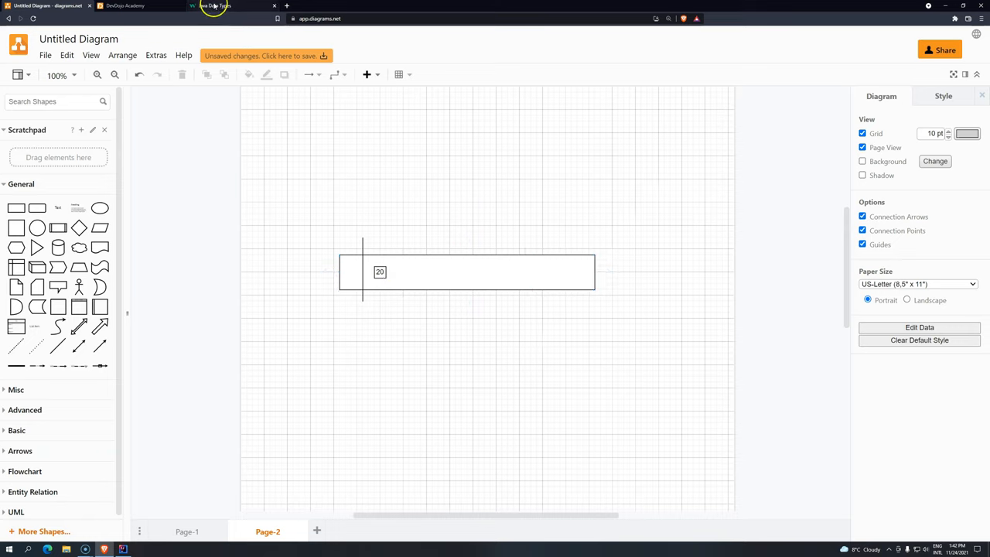
pyautogui.click(216, 6)
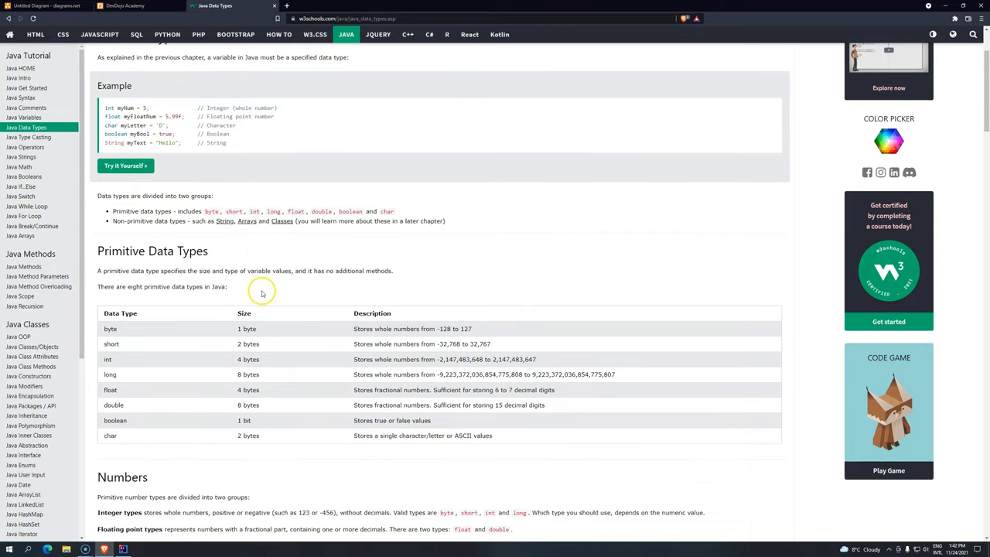
# - Scroll to the primitive data types table and highlight the byte type name
pyautogui.scroll(-3)
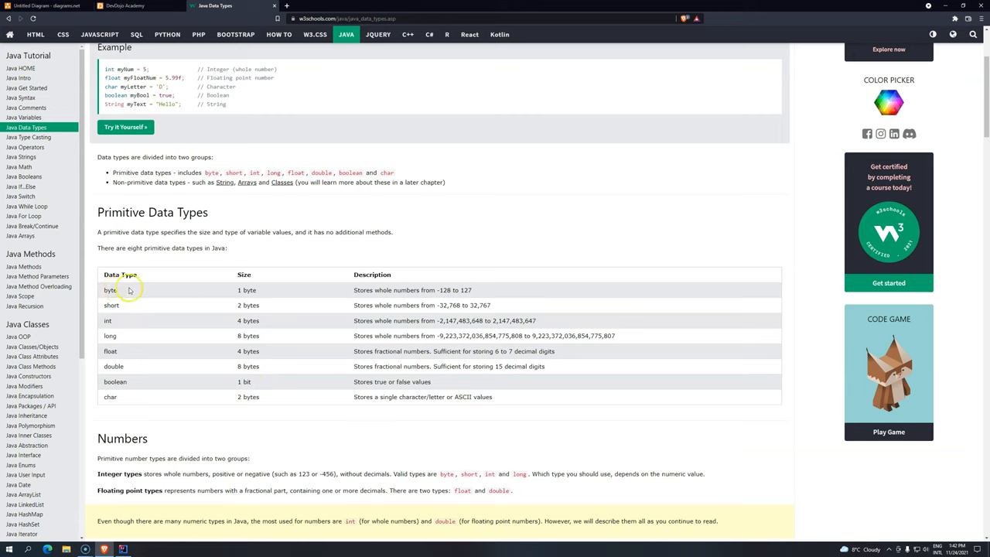
pyautogui.doubleClick(108, 291)
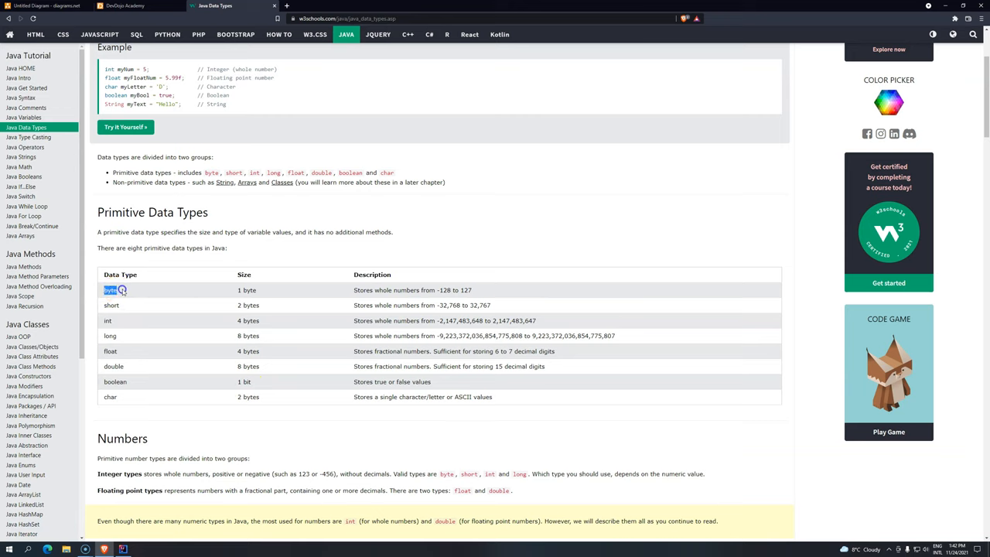
pyautogui.doubleClick(109, 320)
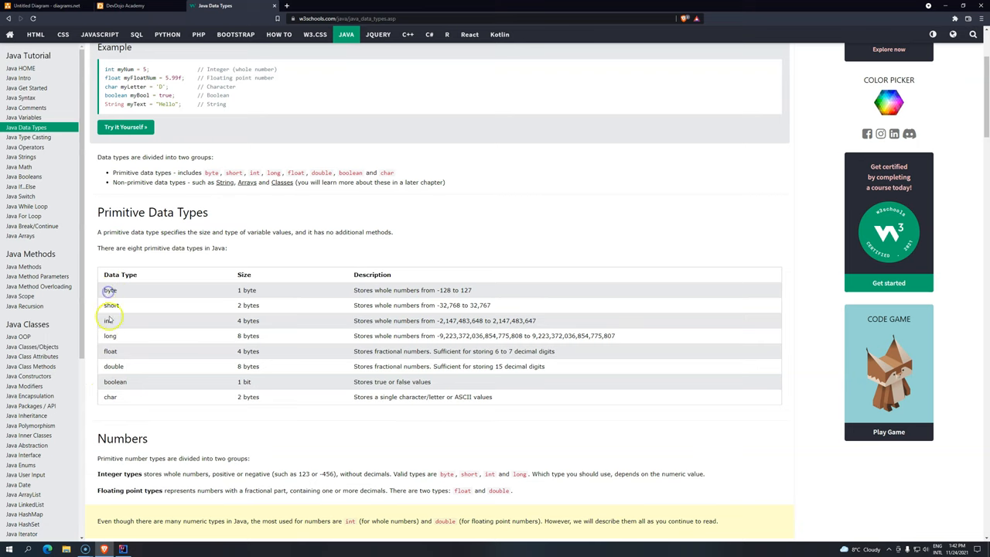
pyautogui.moveTo(115, 382)
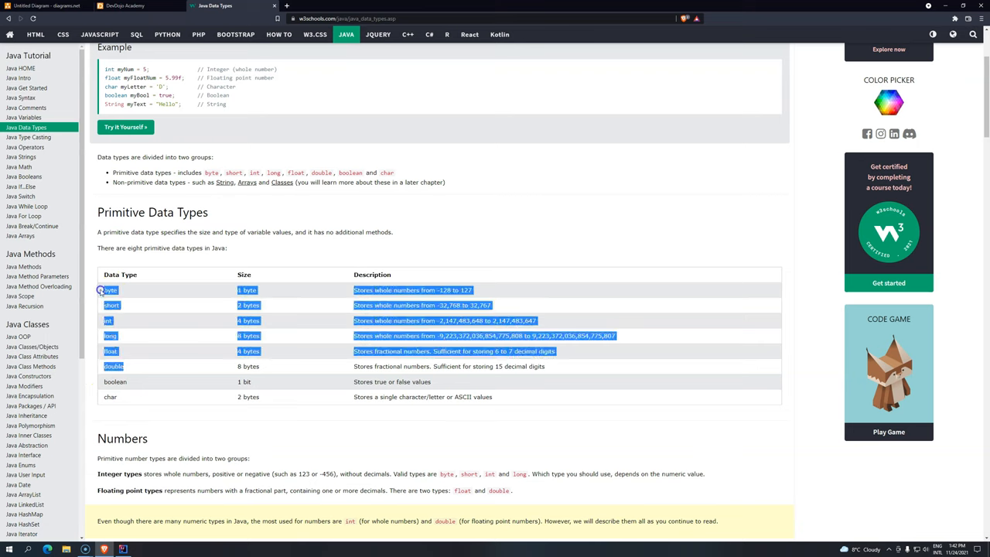
# - Highlight byte's size of 1 byte, then return to the diagram
pyautogui.click(373, 329)
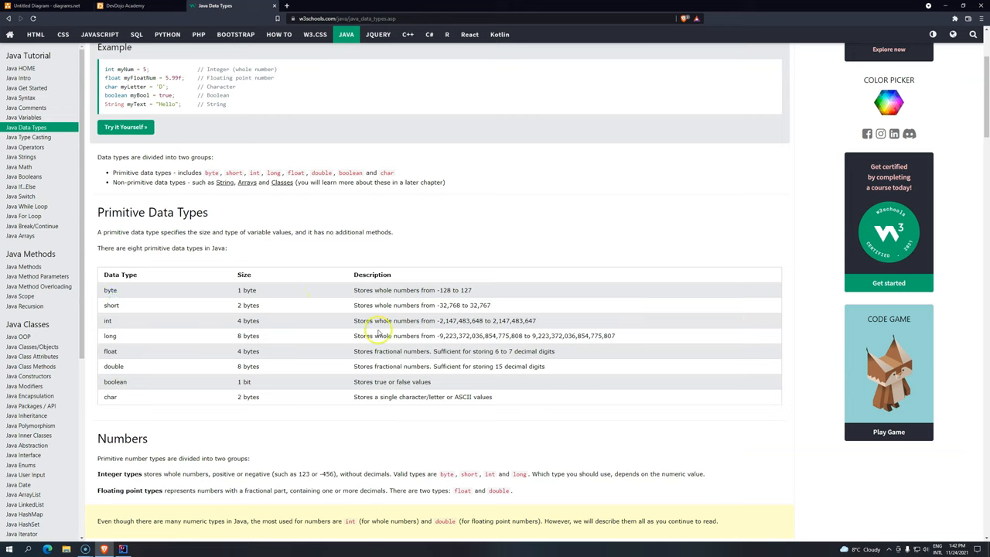
pyautogui.moveTo(283, 294)
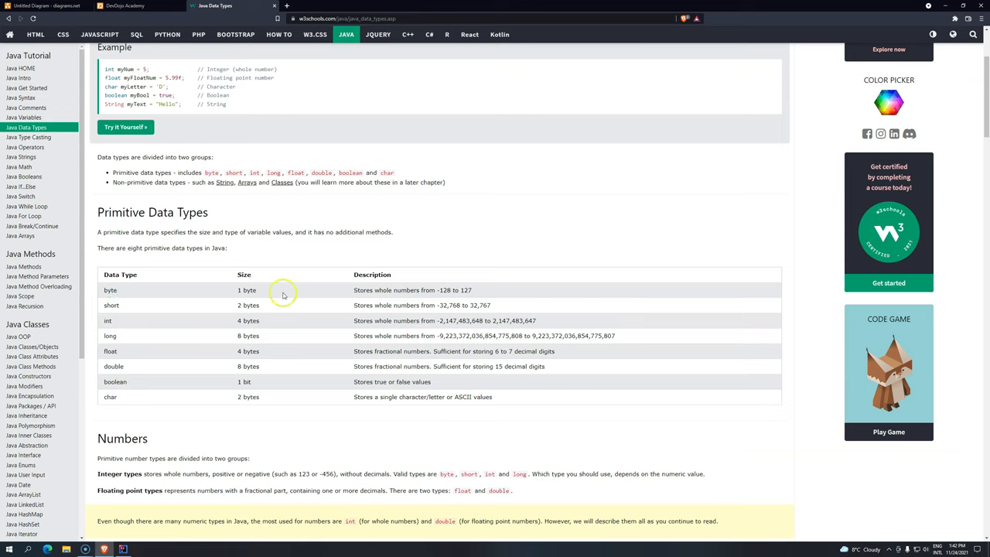
pyautogui.doubleClick(247, 291)
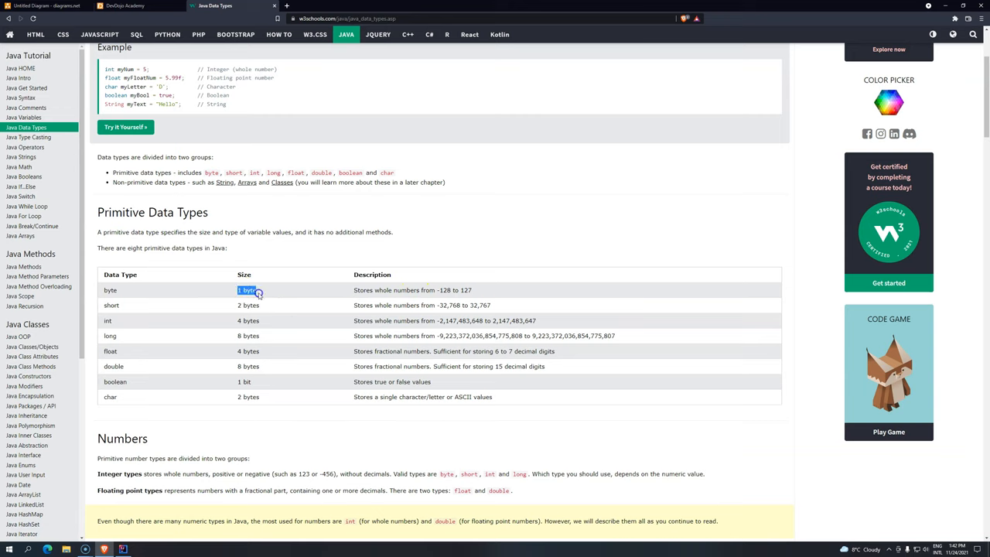
pyautogui.moveTo(201, 278)
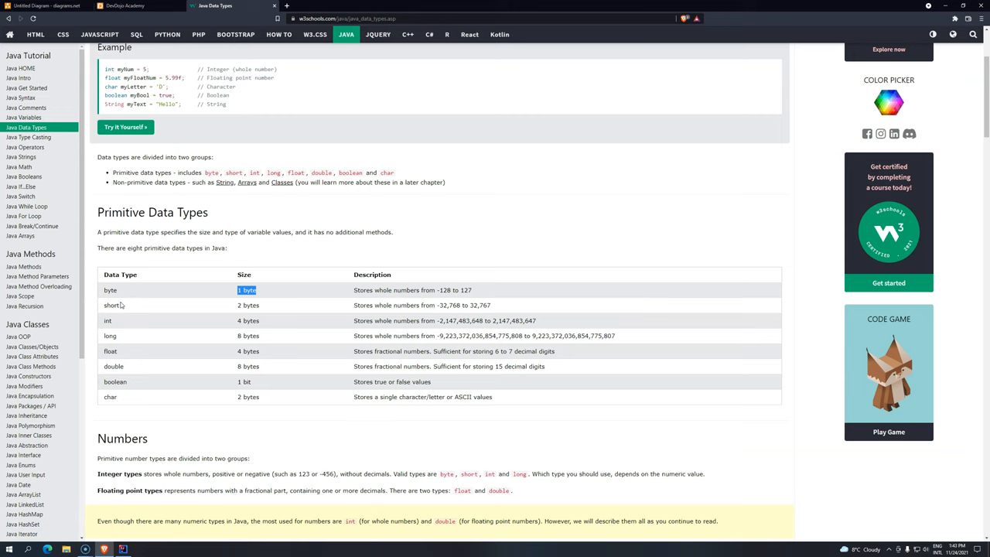
pyautogui.moveTo(207, 290)
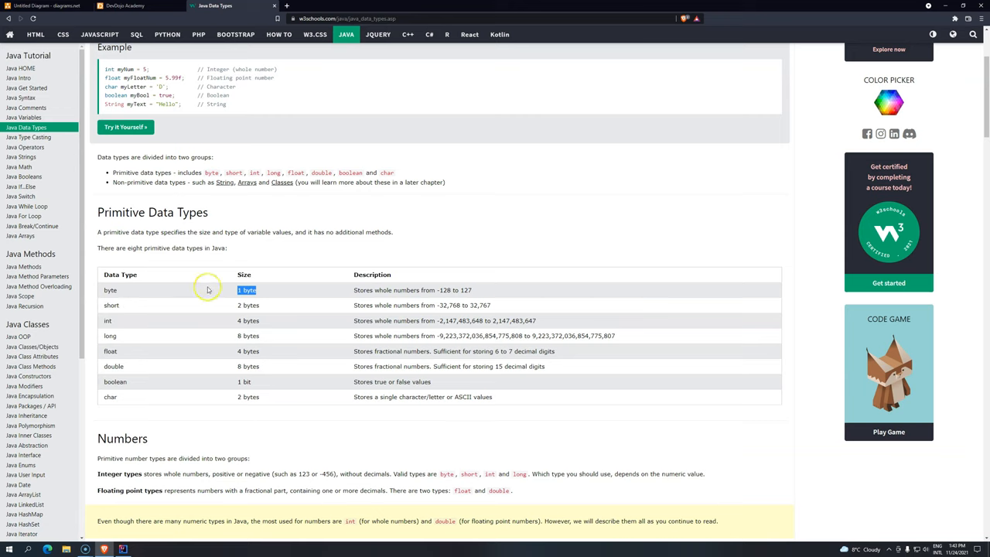
pyautogui.moveTo(163, 211)
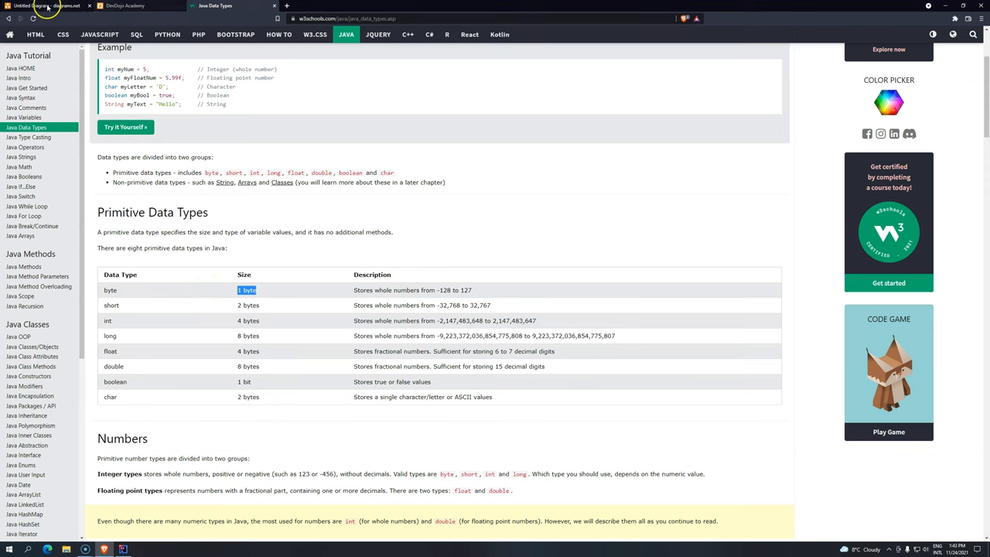
pyautogui.click(46, 8)
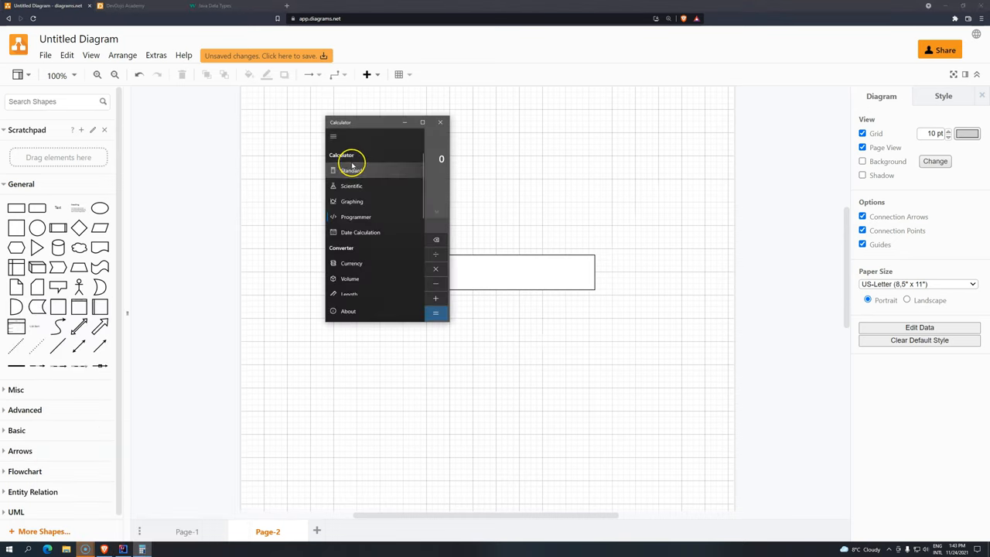
# - Show 20 in Programmer mode as hex, octal and binary, then close Calculator
pyautogui.click(355, 216)
pyautogui.write('20')
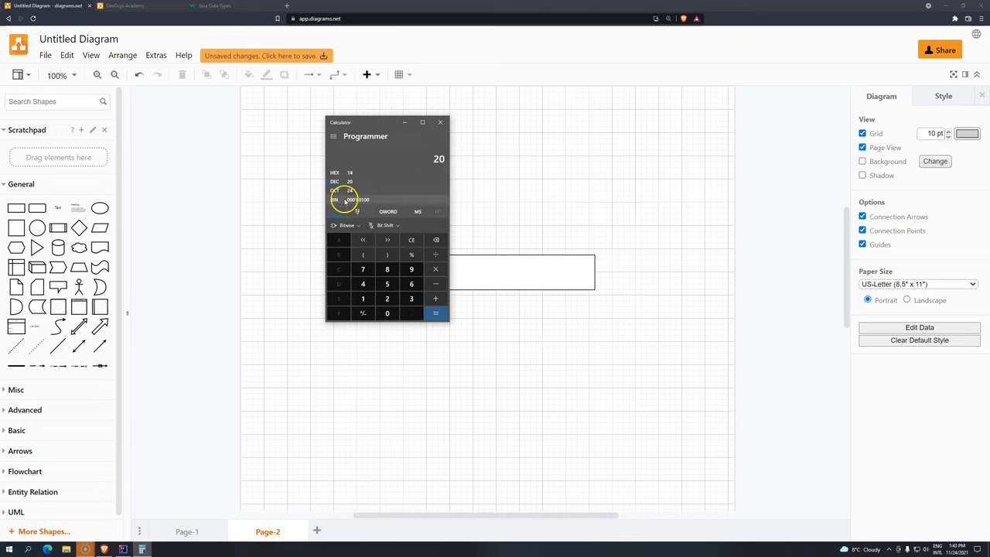
pyautogui.moveTo(439, 123)
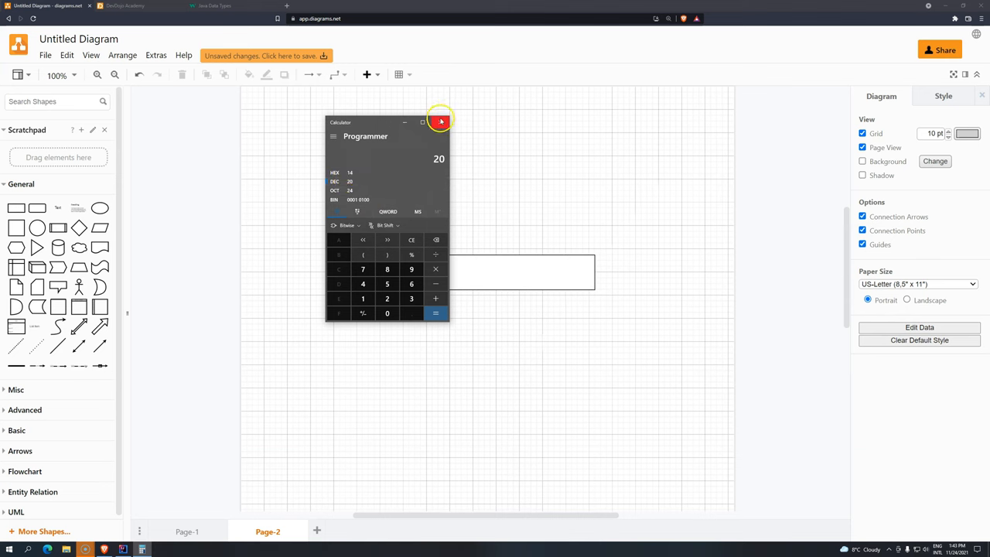
pyautogui.click(215, 6)
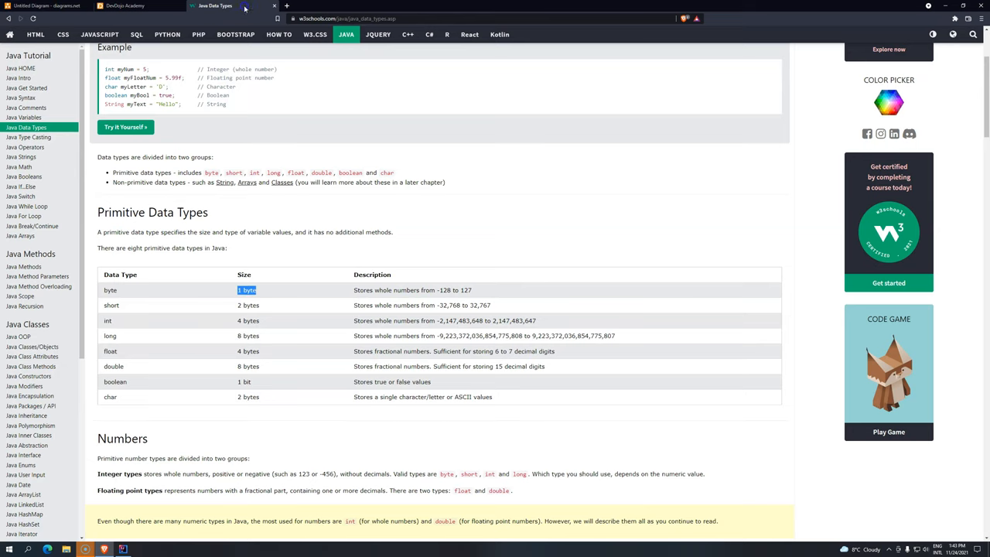
pyautogui.moveTo(317, 301)
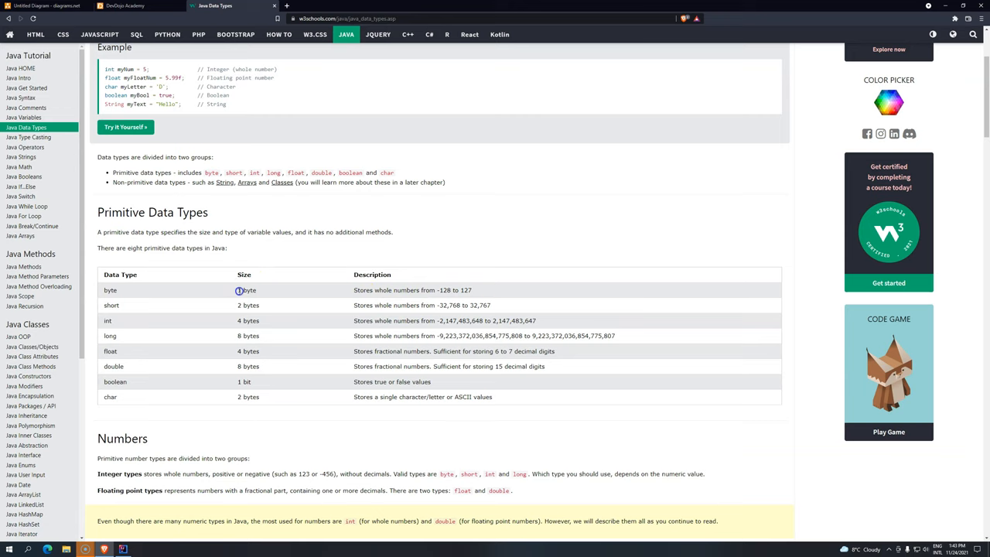
pyautogui.moveTo(263, 296)
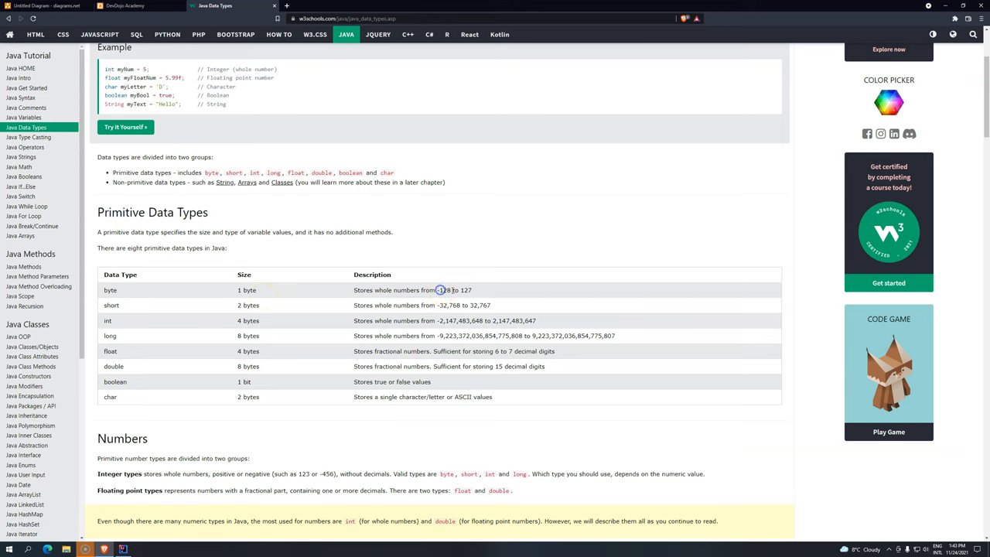
# - Highlight 127, the byte maximum, in the W3Schools table and return to the diagram
pyautogui.doubleClick(466, 291)
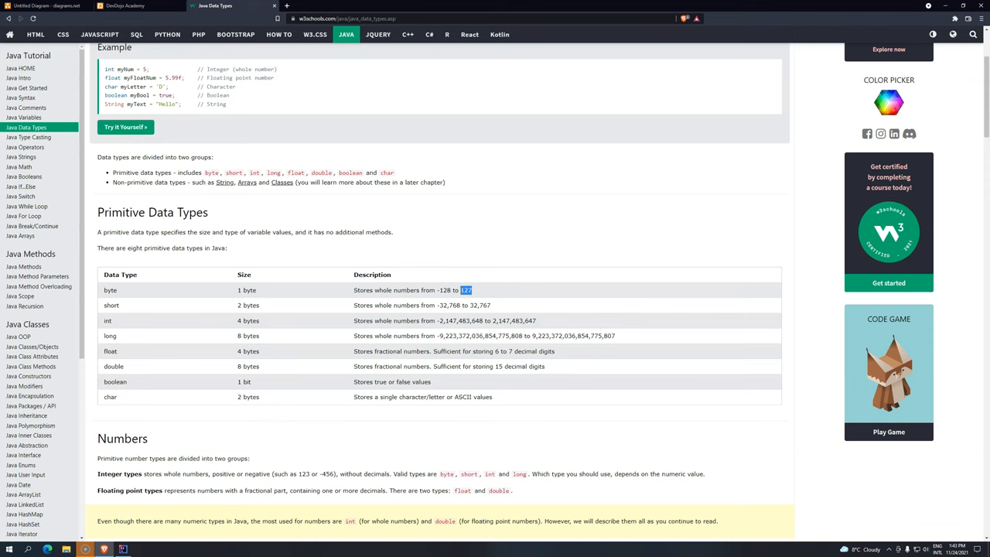
pyautogui.click(31, 12)
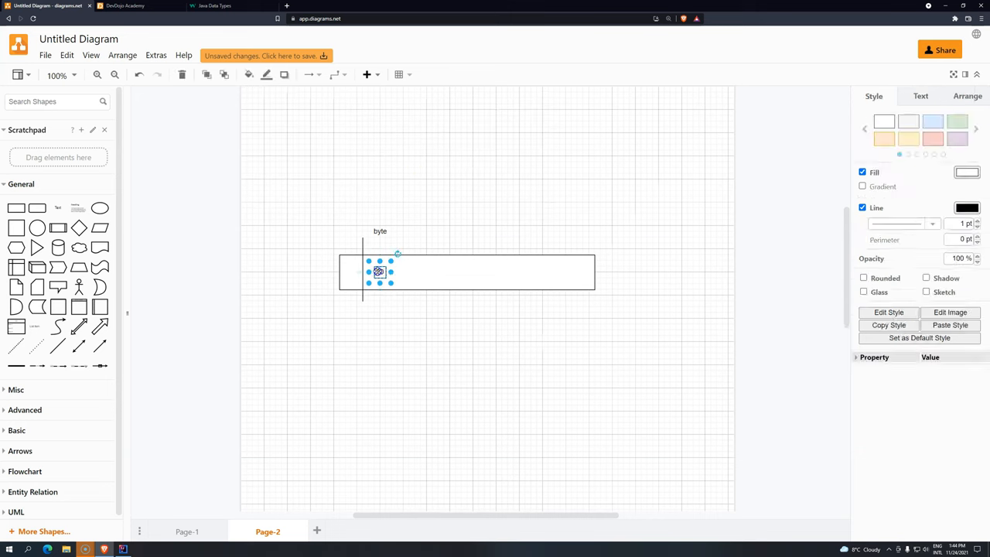
# - Change the number inside the variable box to 128
pyautogui.doubleClick(379, 273)
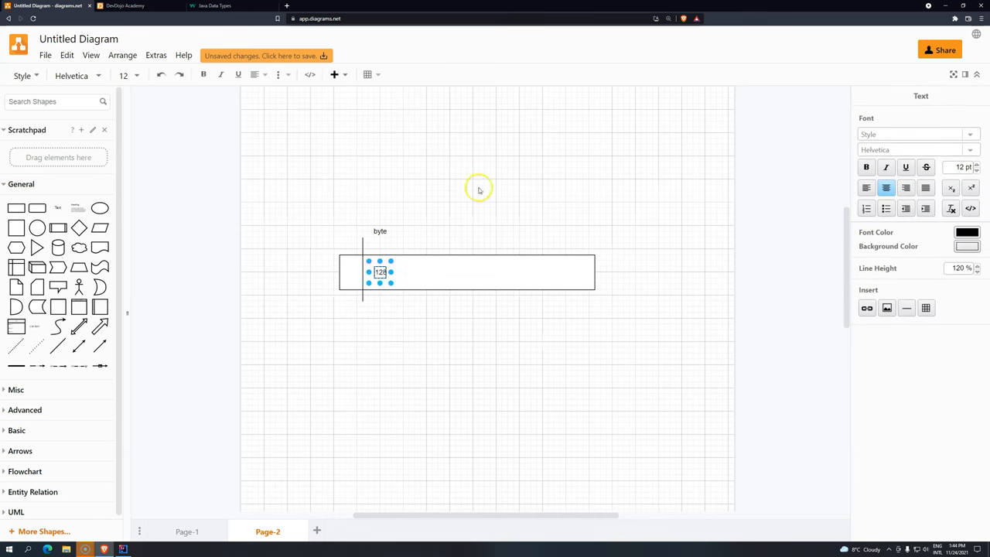
pyautogui.click(219, 6)
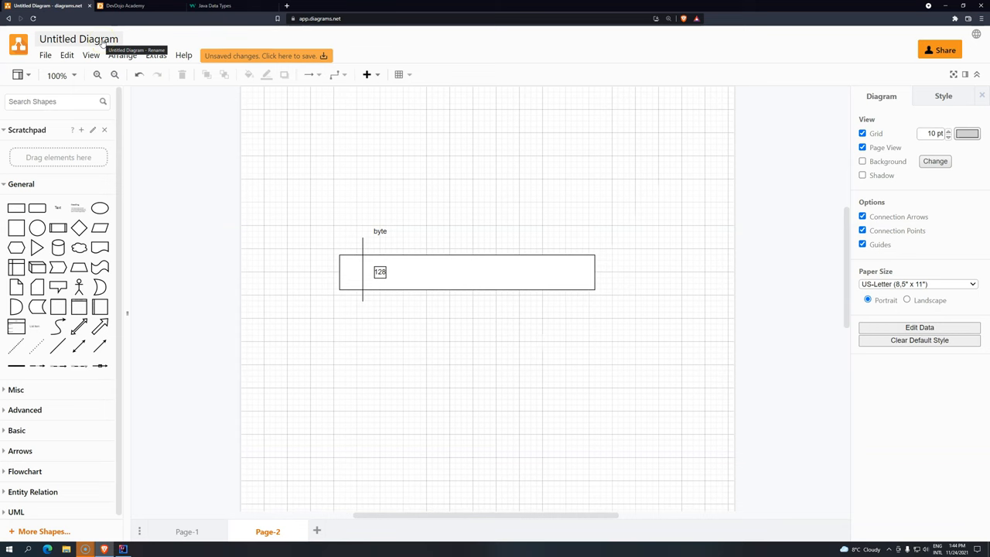
pyautogui.click(216, 6)
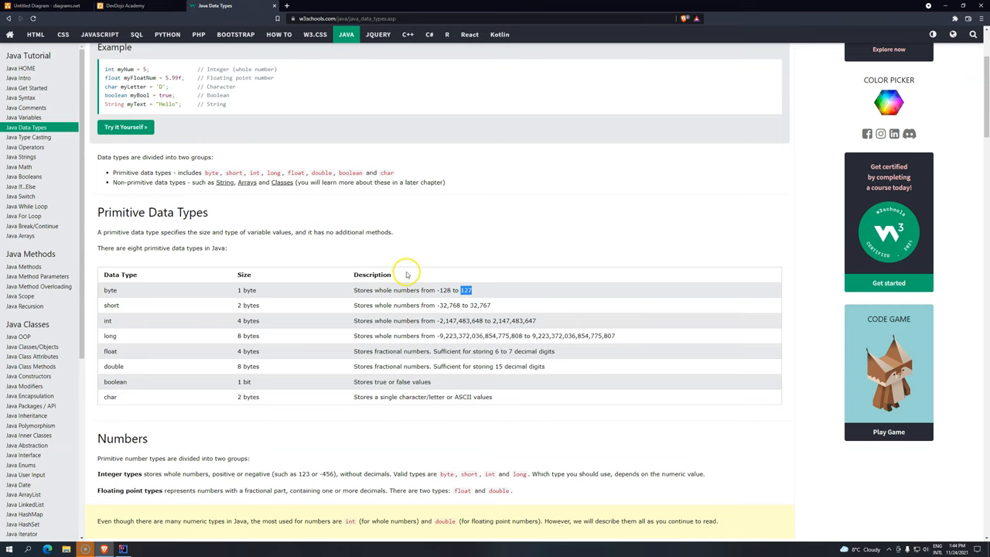
pyautogui.moveTo(111, 305)
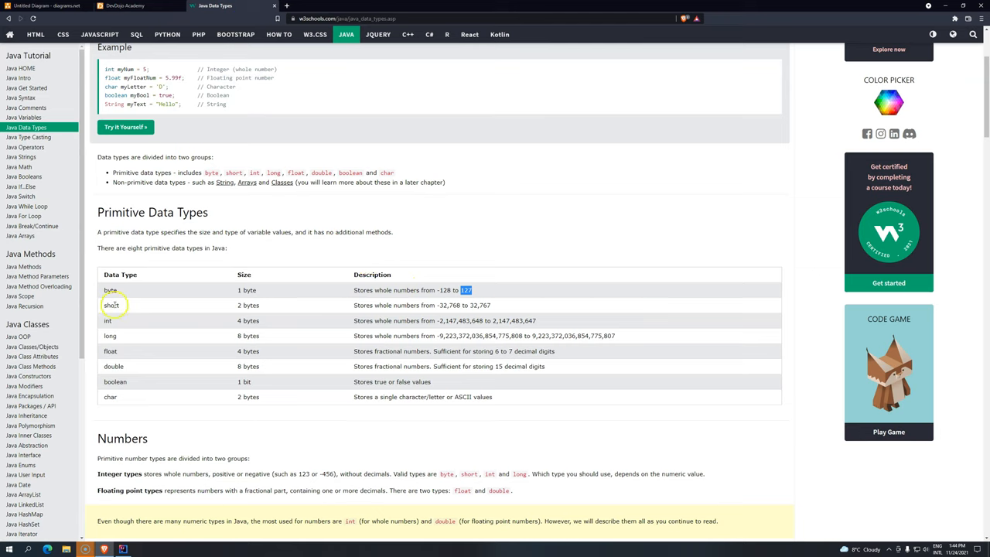
pyautogui.moveTo(108, 290); pyautogui.dragTo(142, 365)
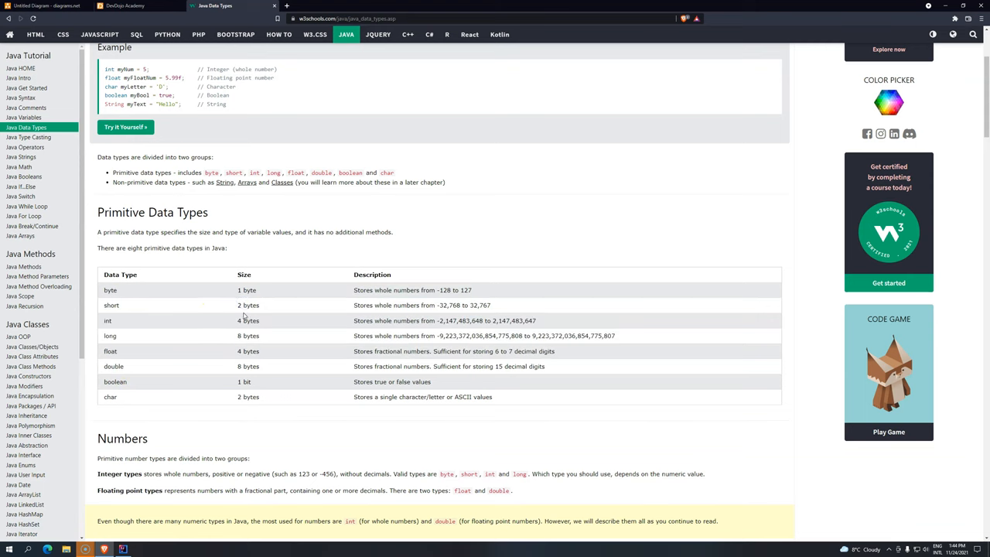
pyautogui.doubleClick(110, 291)
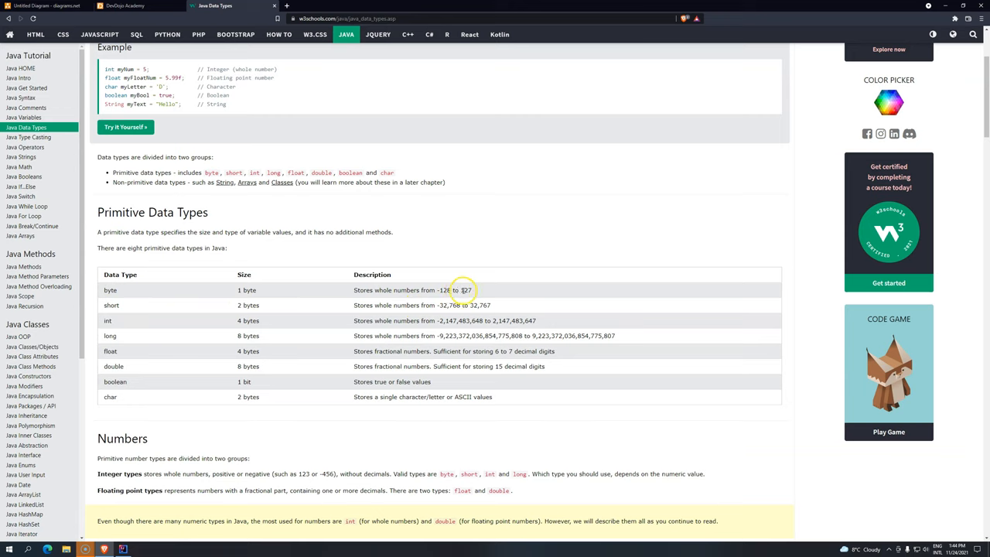
pyautogui.doubleClick(466, 291)
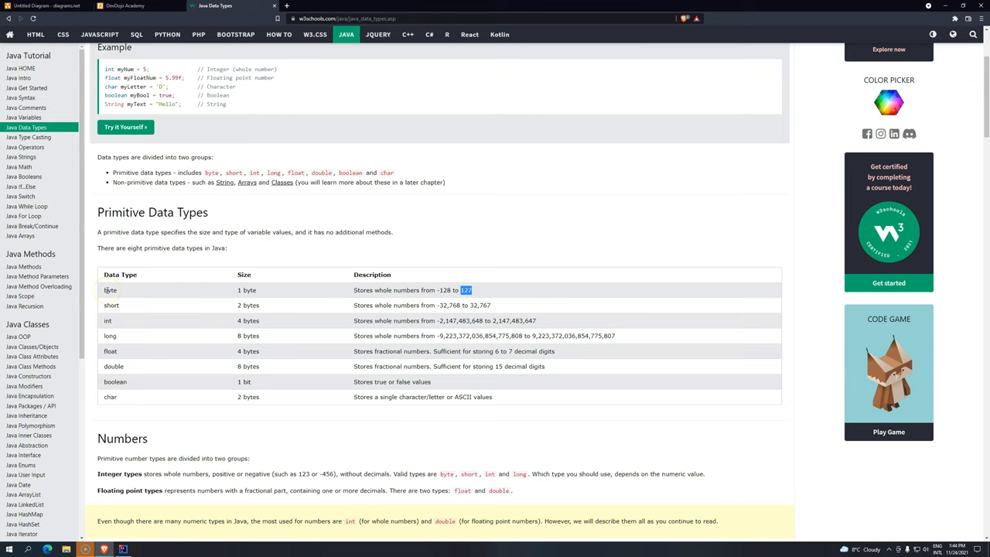
pyautogui.moveTo(108, 320)
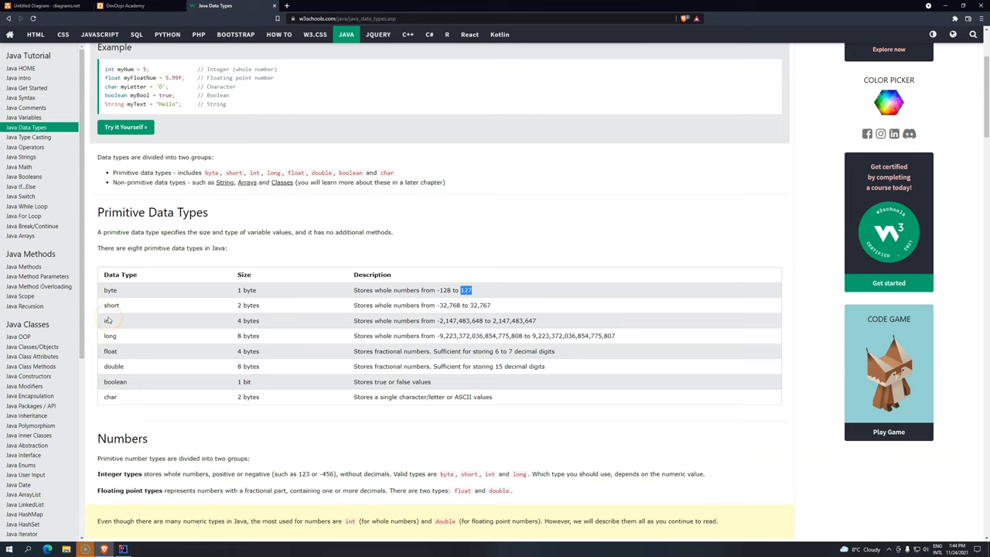
pyautogui.moveTo(139, 328)
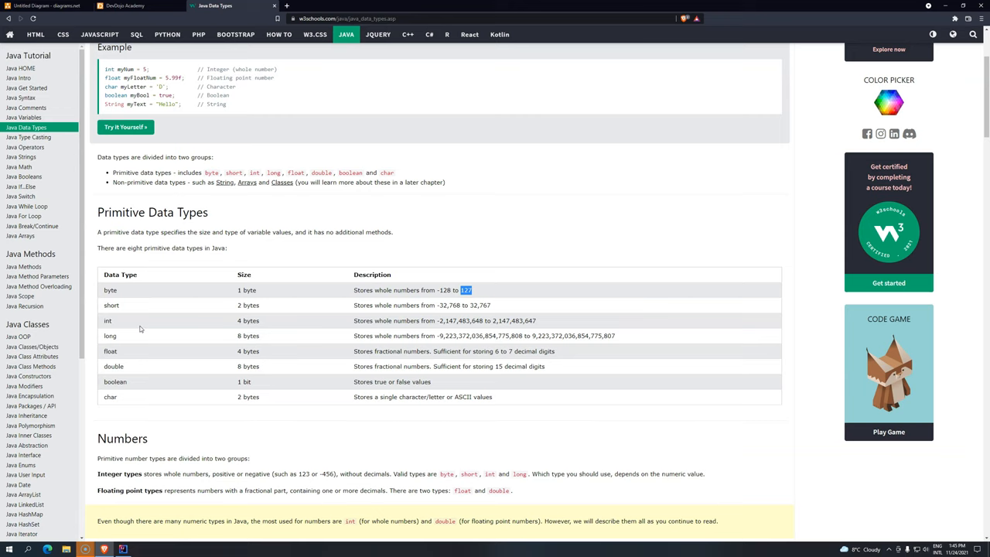
pyautogui.moveTo(105, 342)
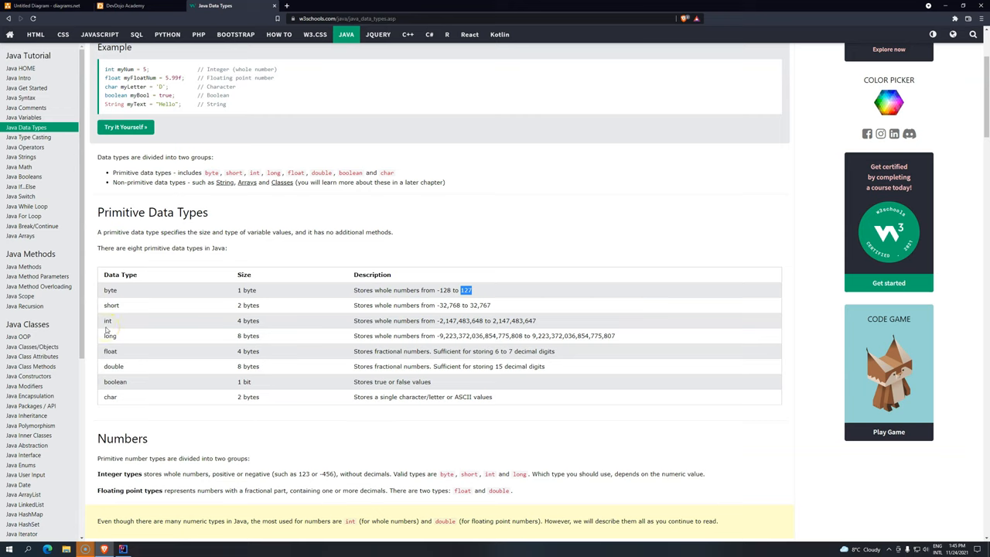
pyautogui.moveTo(127, 328)
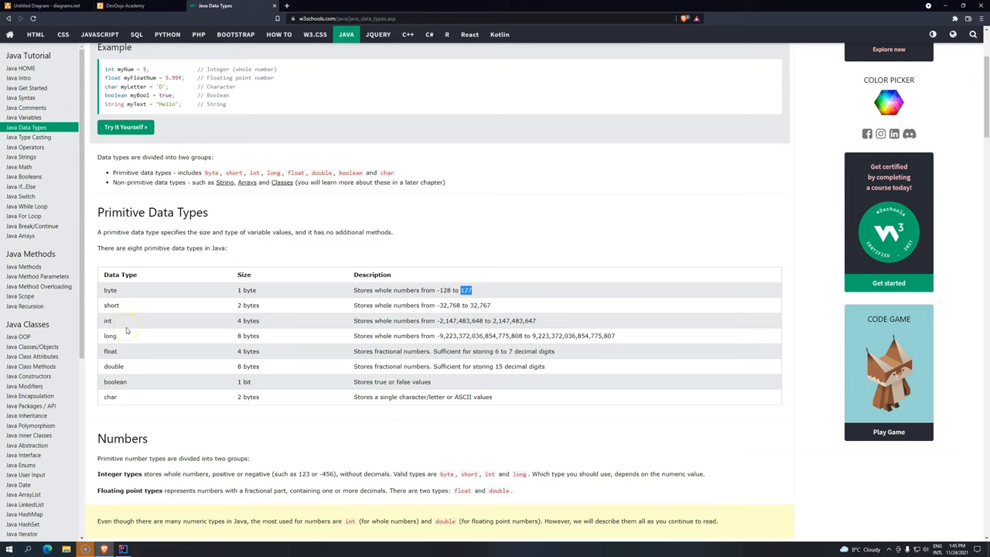
pyautogui.moveTo(183, 339)
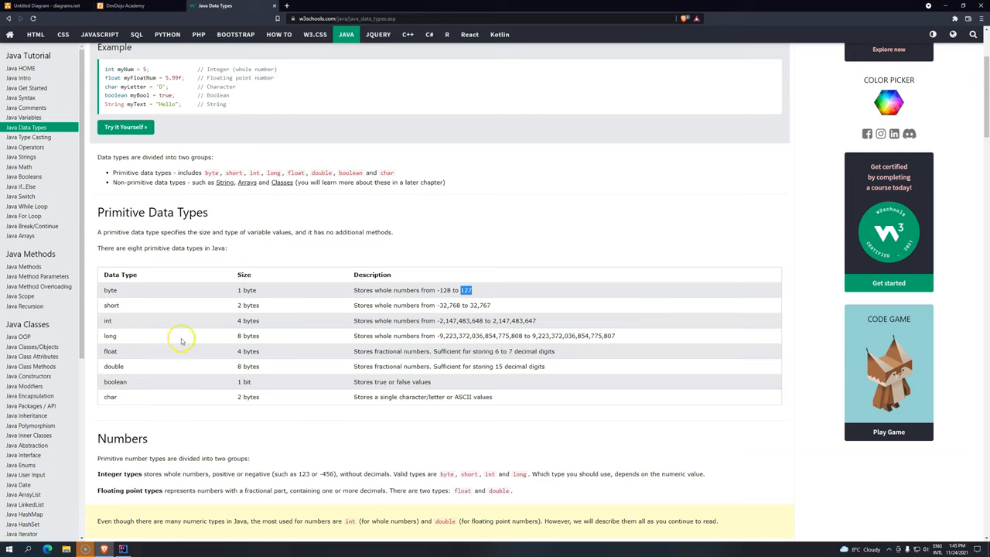
pyautogui.moveTo(229, 377)
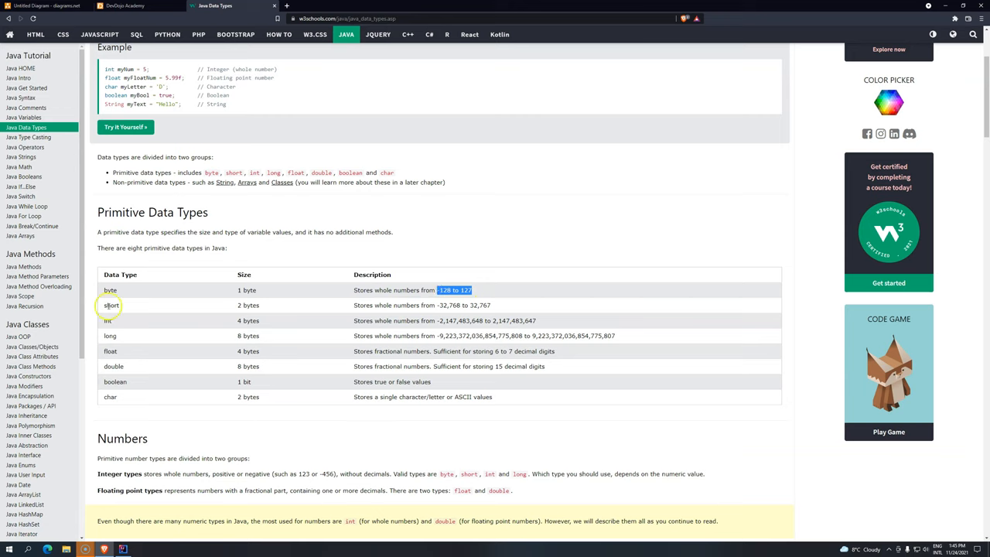
pyautogui.moveTo(112, 351)
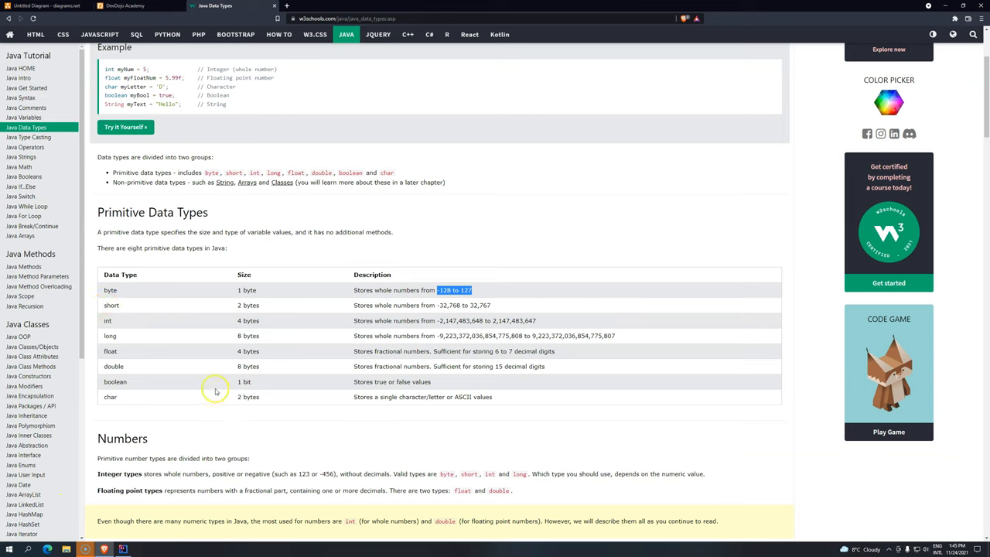
pyautogui.moveTo(363, 351)
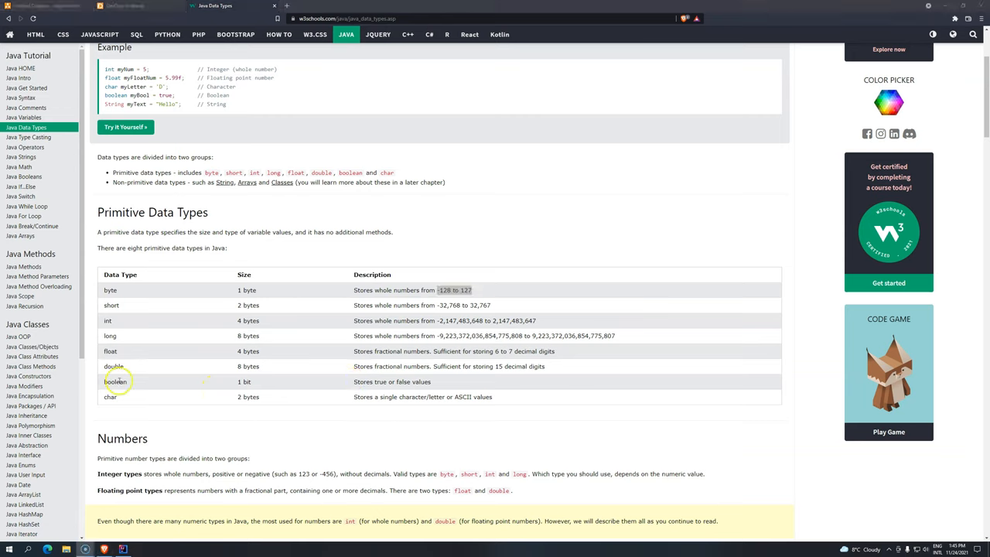
pyautogui.doubleClick(114, 382)
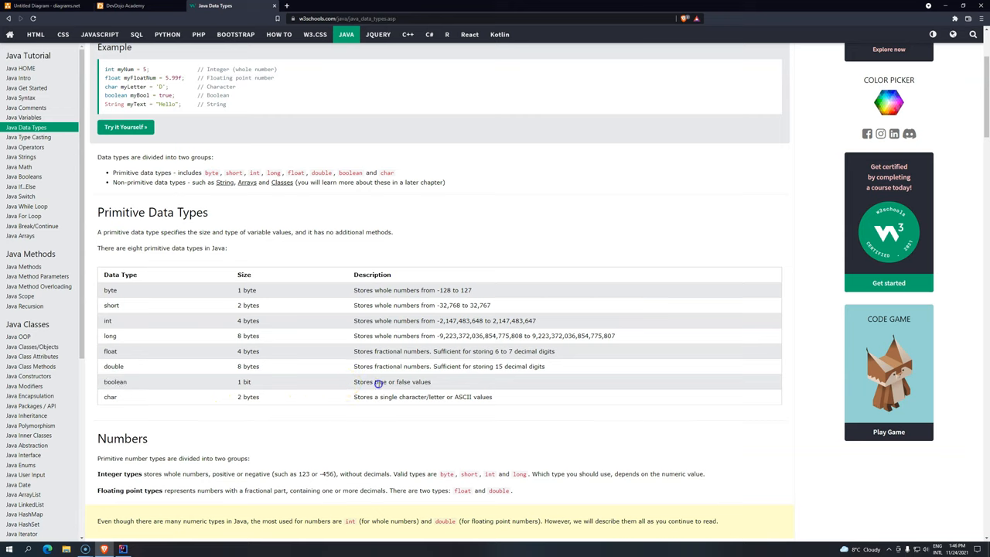
pyautogui.doubleClick(402, 381)
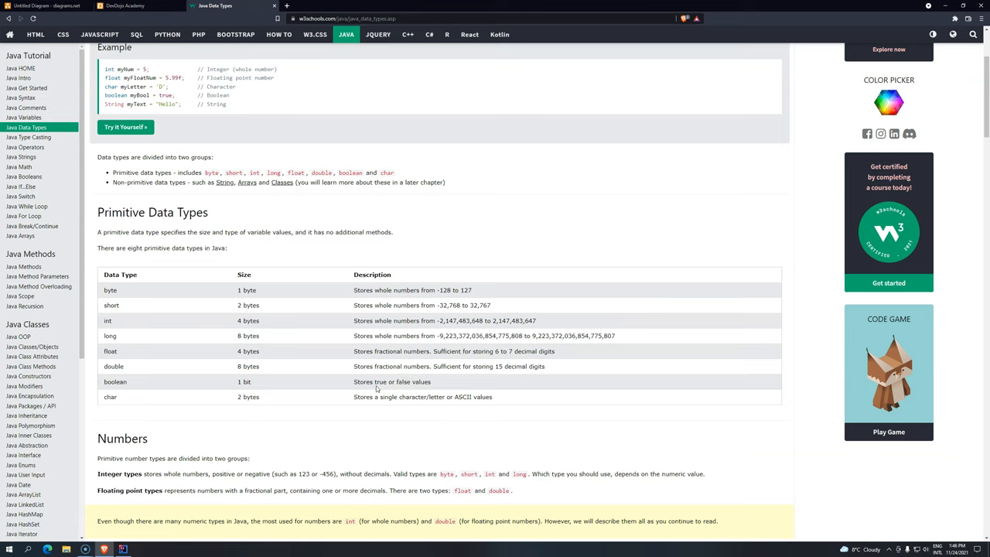
pyautogui.doubleClick(379, 380)
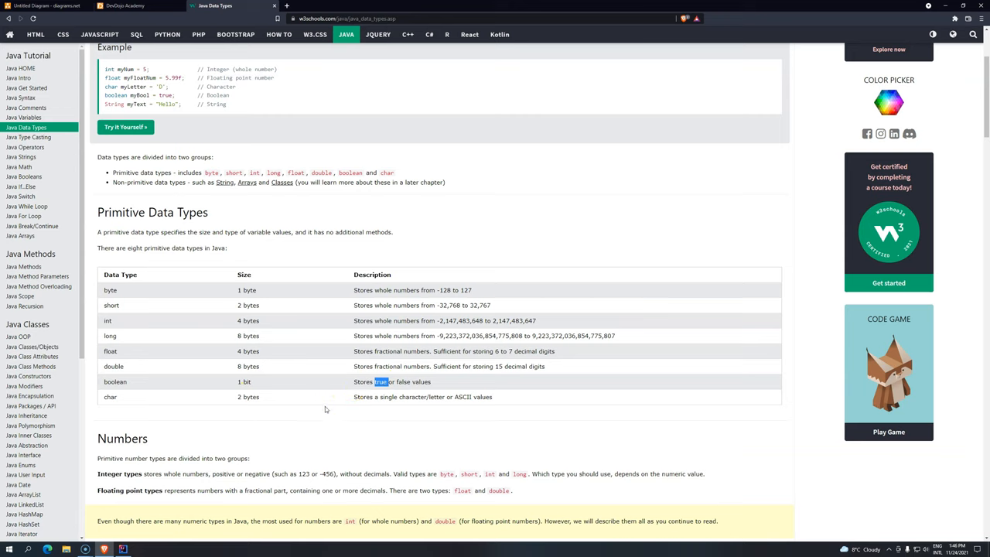
pyautogui.moveTo(112, 402)
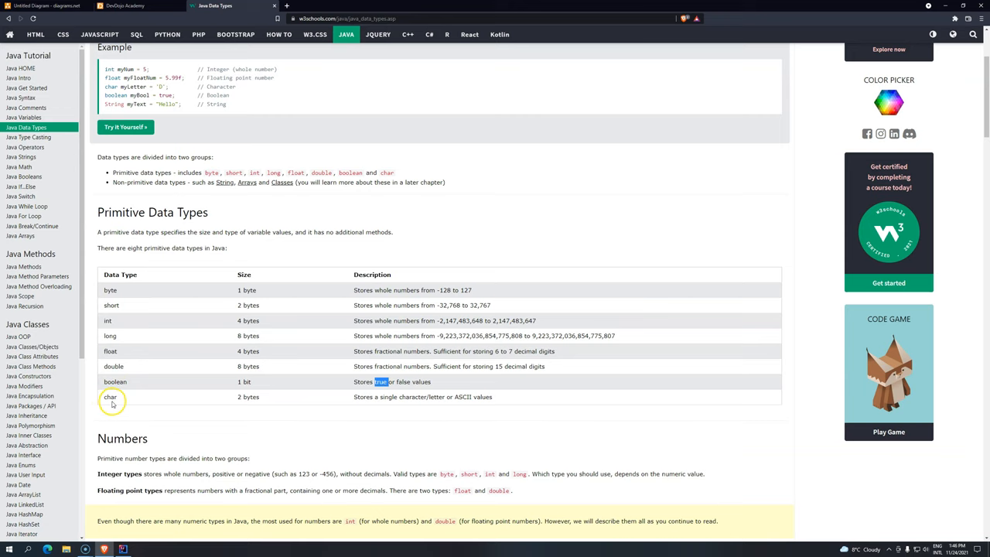
pyautogui.moveTo(302, 389)
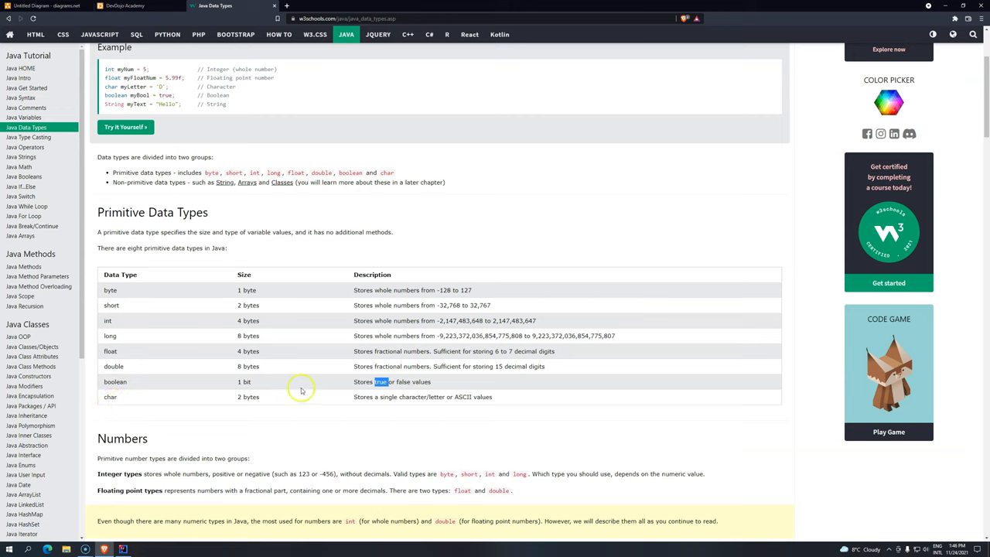
pyautogui.doubleClick(378, 396)
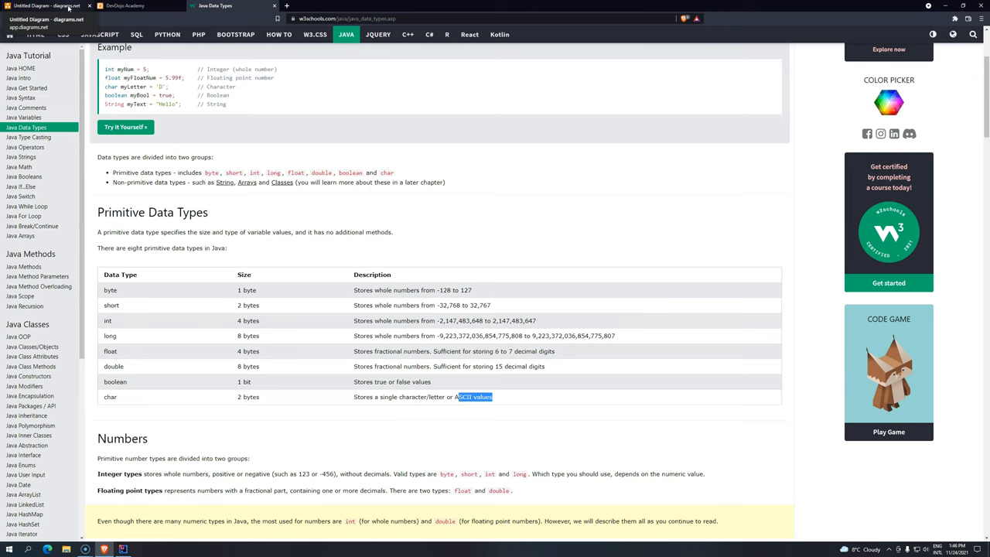
pyautogui.click(47, 15)
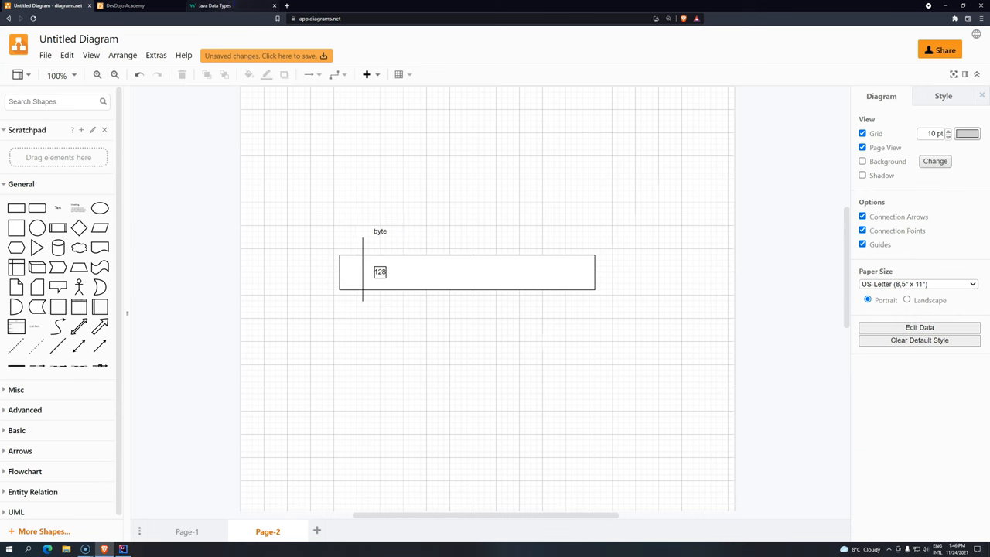
pyautogui.click(214, 6)
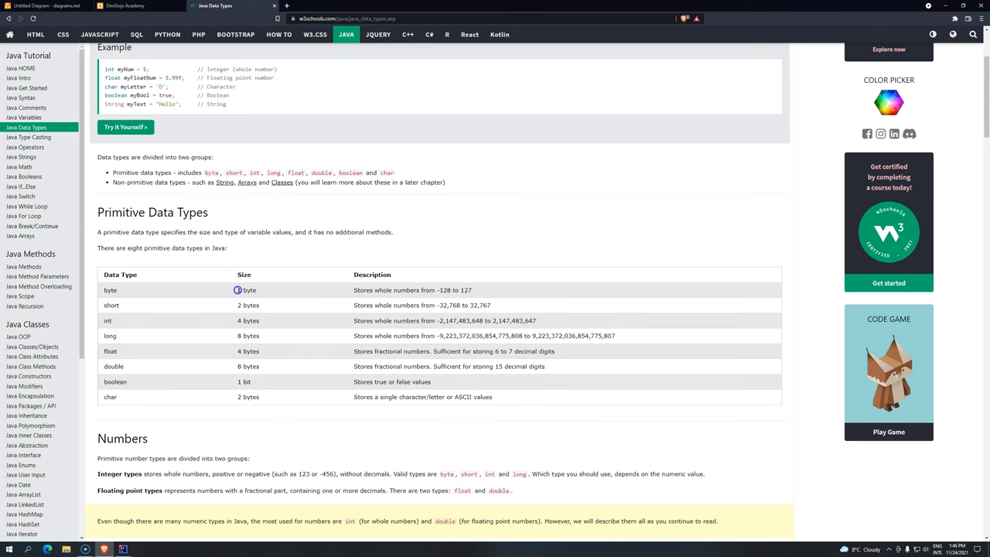
pyautogui.moveTo(248, 311)
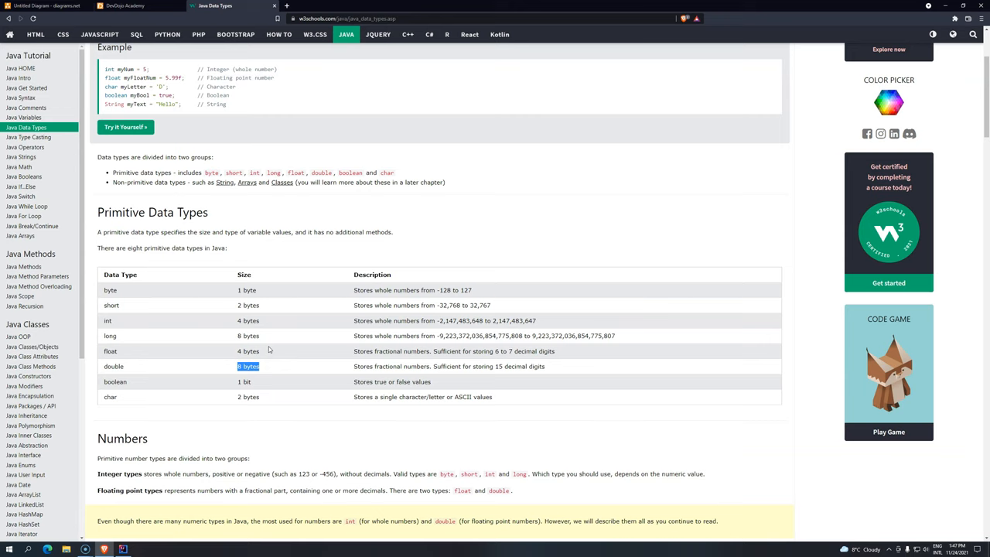
pyautogui.moveTo(360, 452)
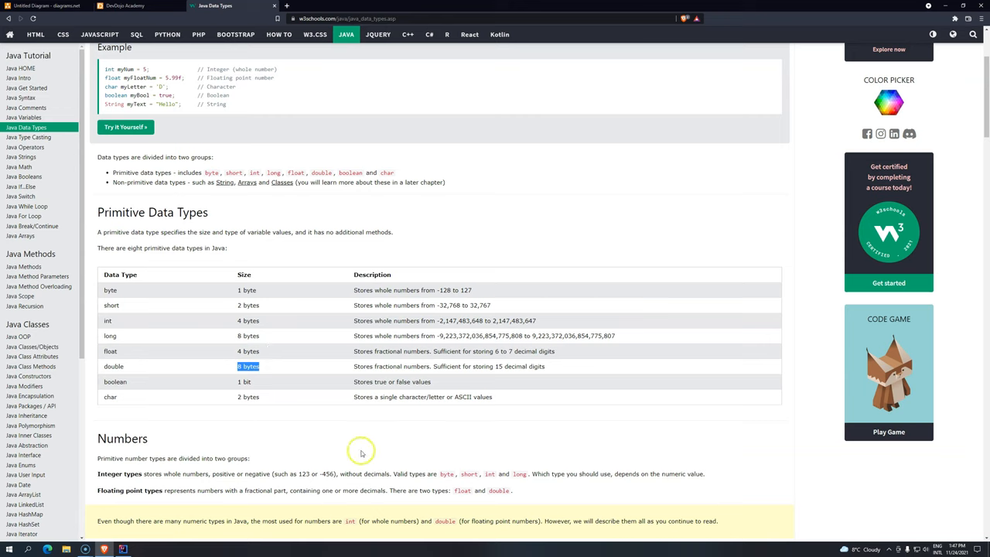
pyautogui.moveTo(356, 451)
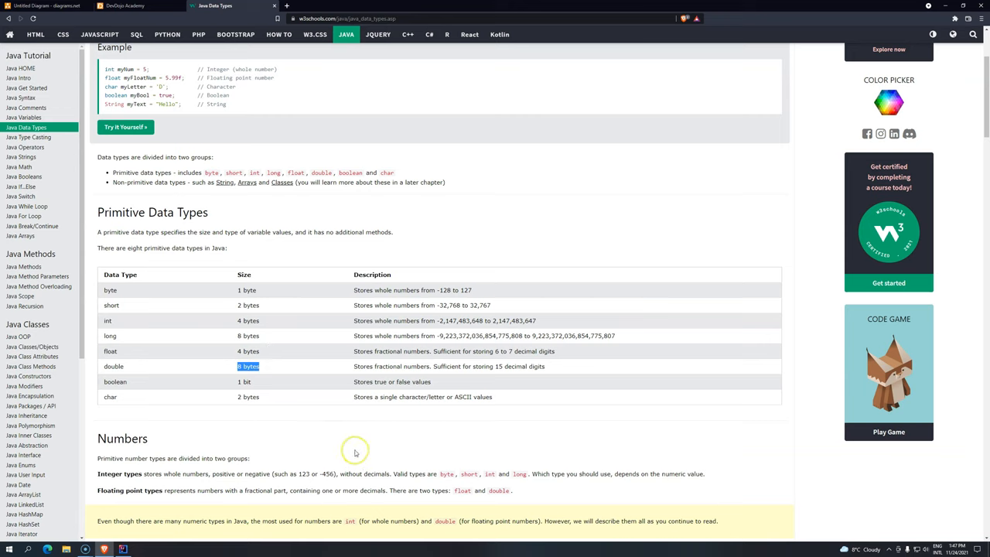
pyautogui.moveTo(309, 438)
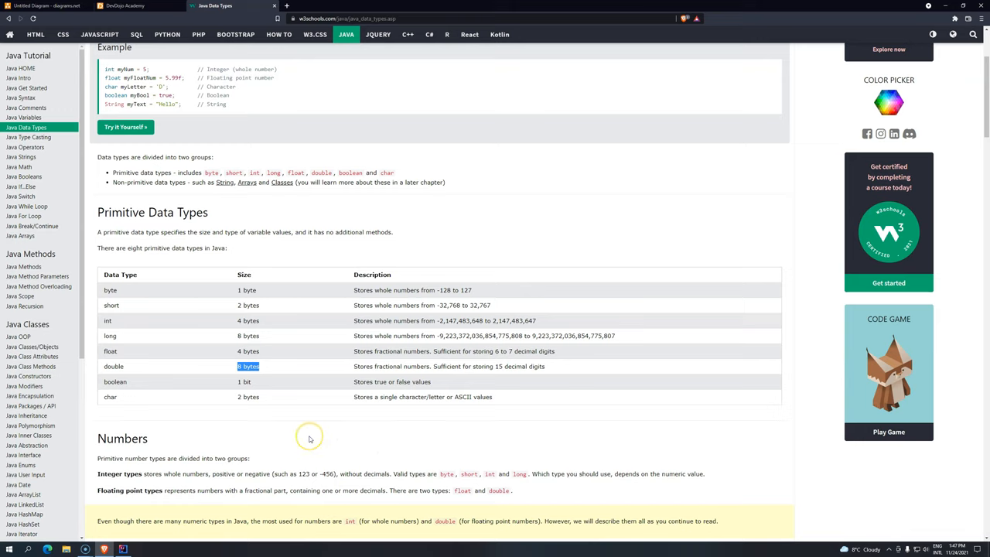
pyautogui.moveTo(260, 393)
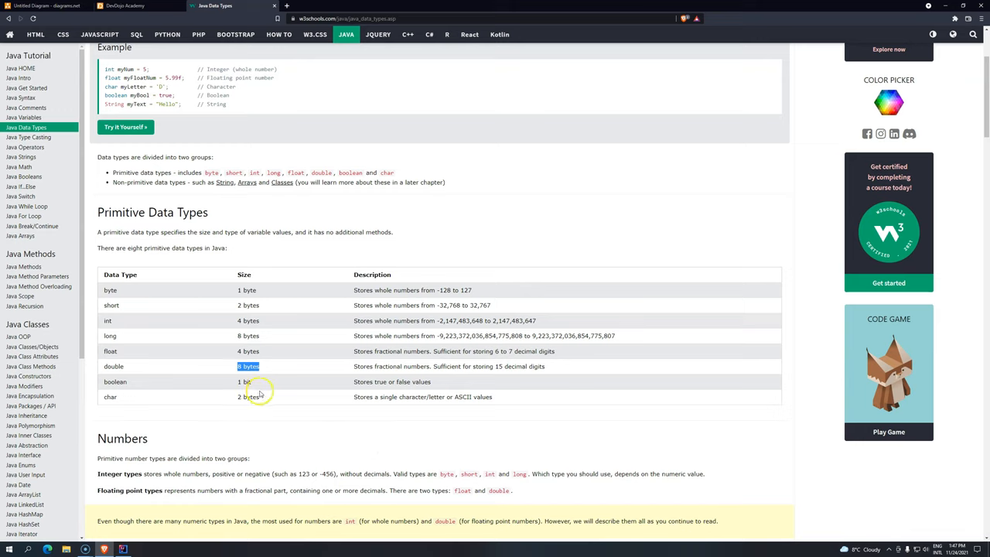